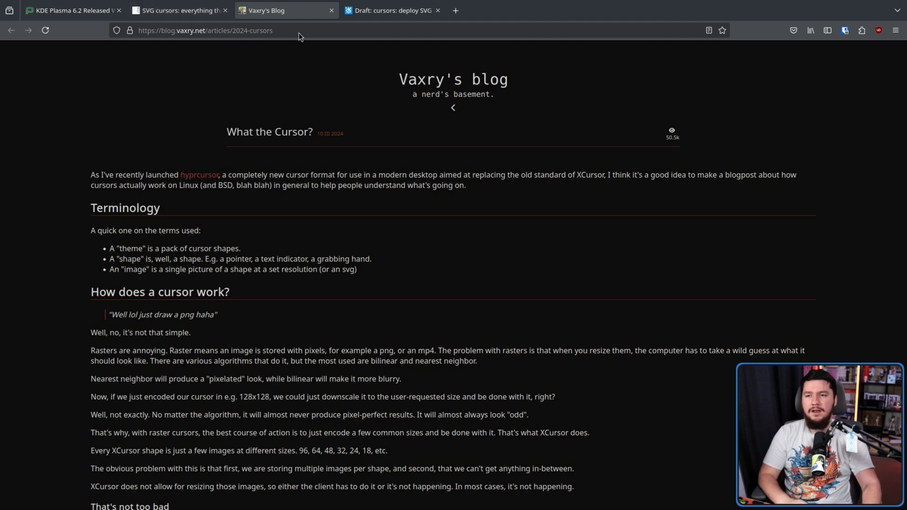
- Switch to the 'Draft: cursors: deploy SVG cursors to the end user' merge request tab
{"action": "left_click", "coordinate": [393, 10]}
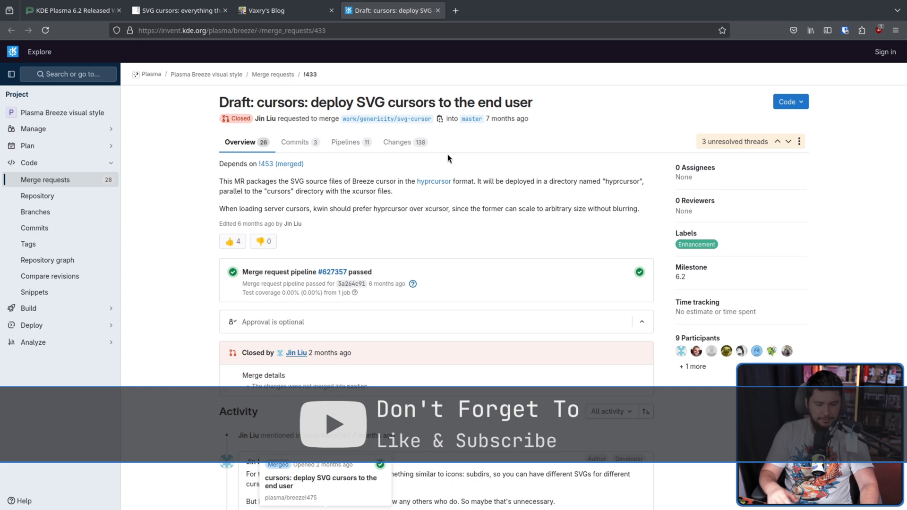
- Switch to the 'SVG cursors: everything that you need to know about them' blog post tab
{"action": "left_click", "coordinate": [179, 10]}
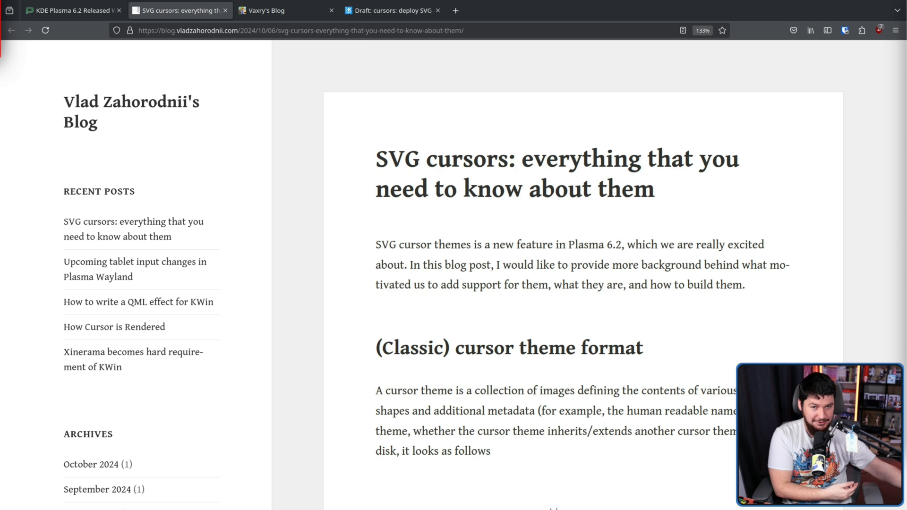
- Browse to /usr/share/icons/Adwaita/cursors in the lf terminal file manager
{"action": "scroll", "scroll_direction": "down", "scroll_amount": 3}
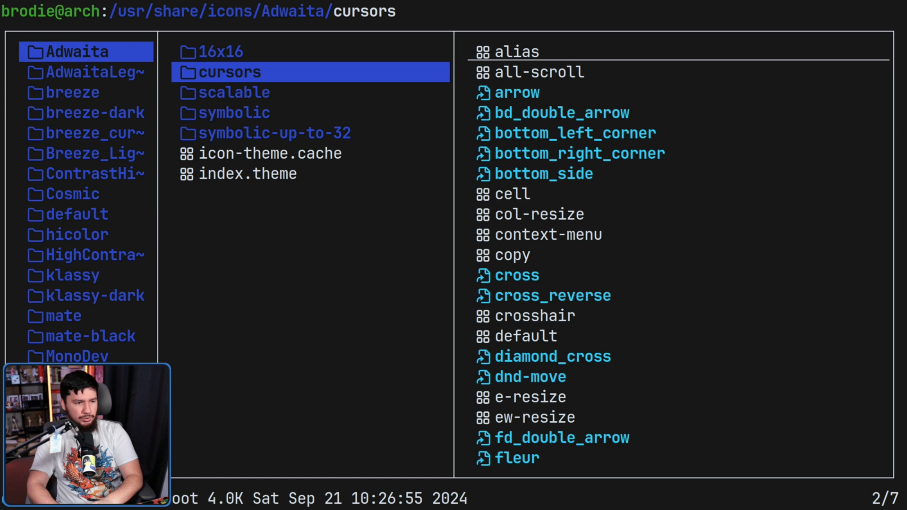
- Leave lf and return to the blog post at the index.theme example and theme locations
{"action": "left_click", "coordinate": [248, 173]}
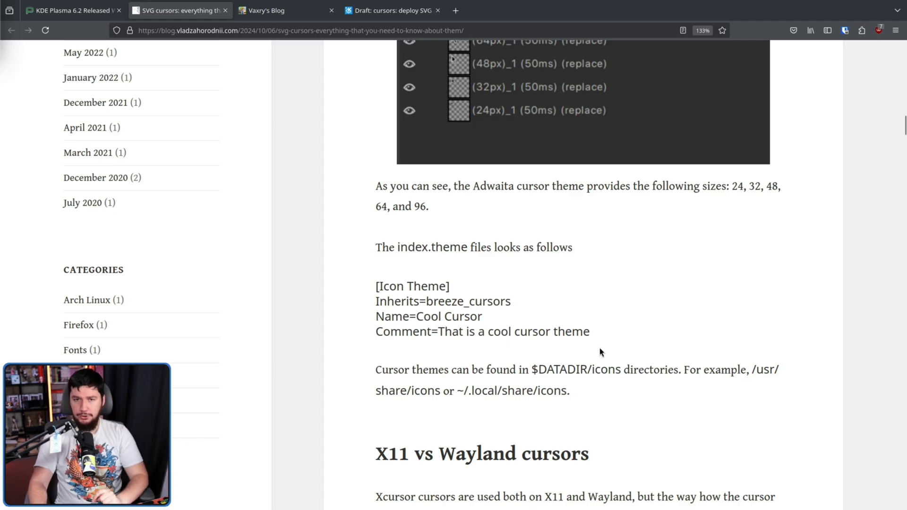
- Highlight the path ~/.local/share/icons, then move to the cursors/ directory diagram
{"action": "double_click", "coordinate": [477, 390]}
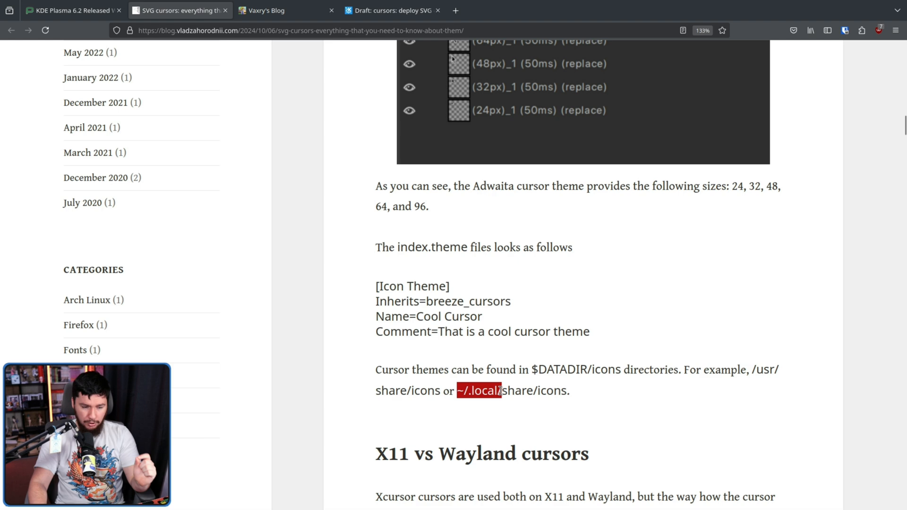
{"action": "left_click_drag", "start_coordinate": [499, 391], "coordinate": [567, 390]}
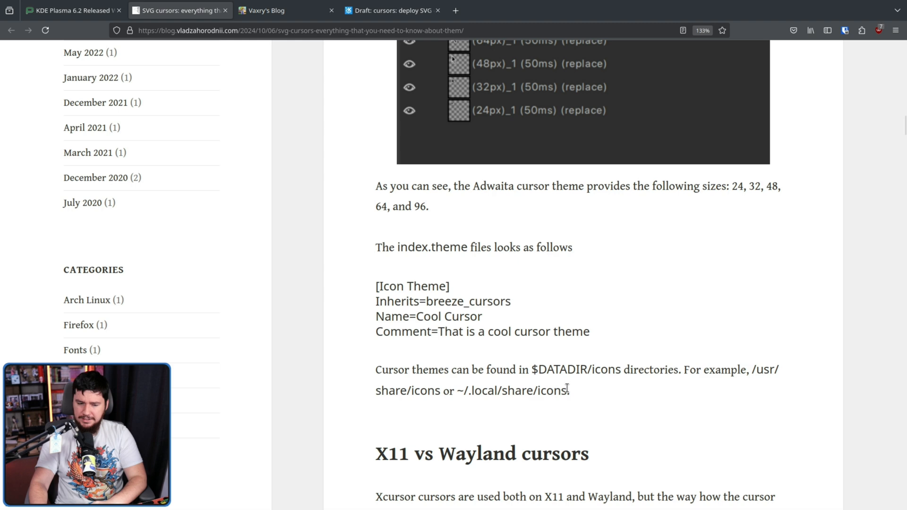
{"action": "left_click_drag", "start_coordinate": [456, 391], "coordinate": [569, 391]}
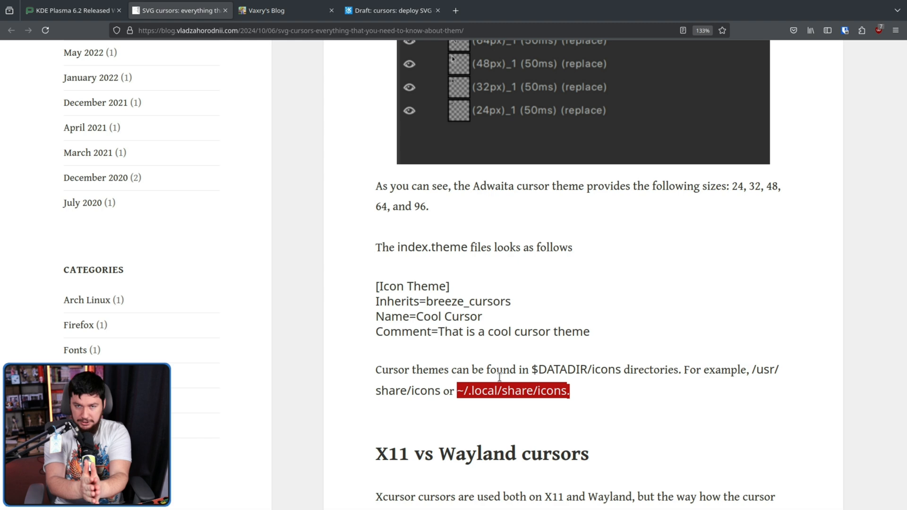
{"action": "scroll", "scroll_direction": "down", "scroll_amount": 3}
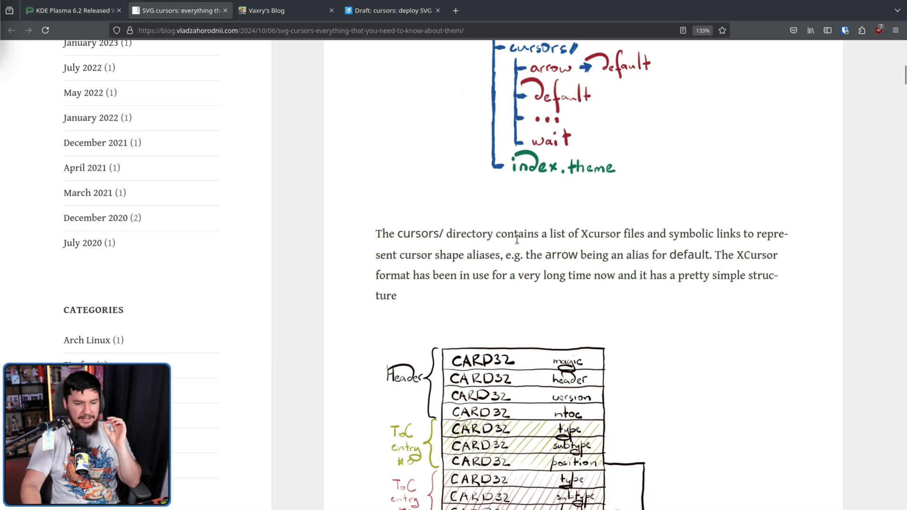
{"action": "mouse_move", "coordinate": [518, 237]}
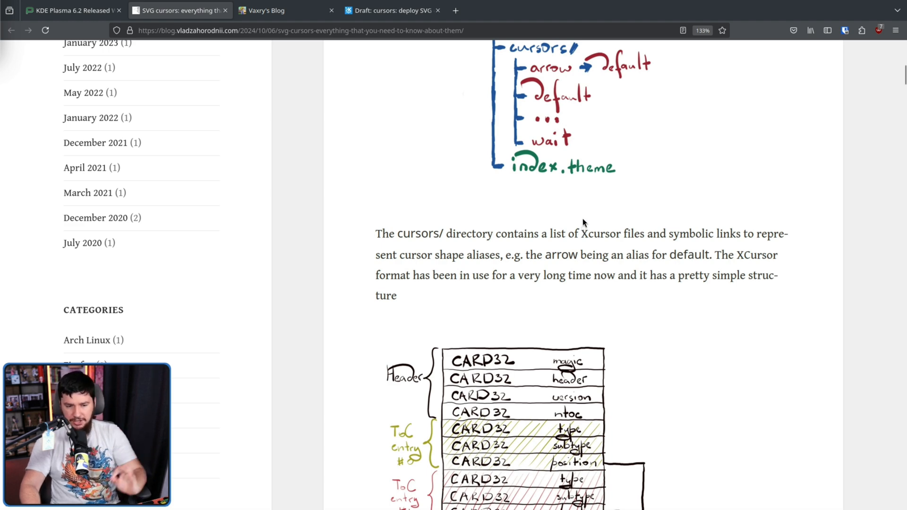
{"action": "mouse_move", "coordinate": [582, 207]}
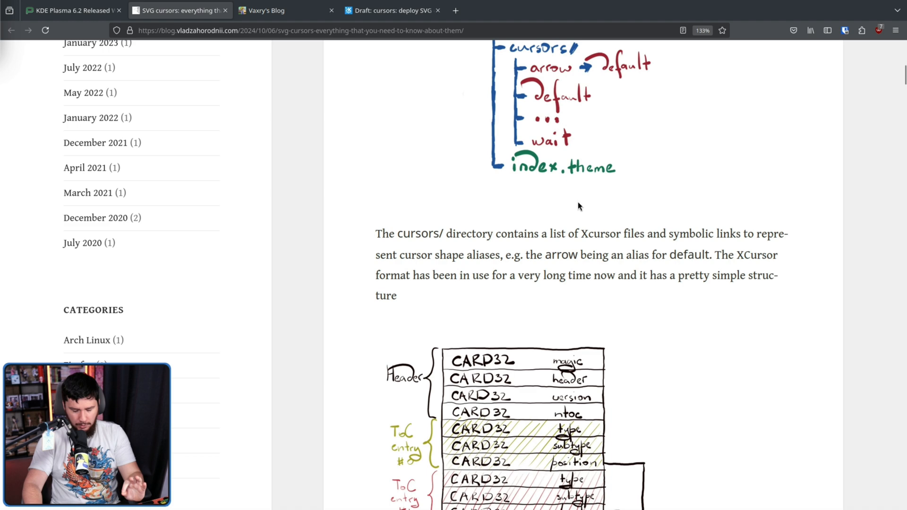
{"action": "mouse_move", "coordinate": [592, 203]}
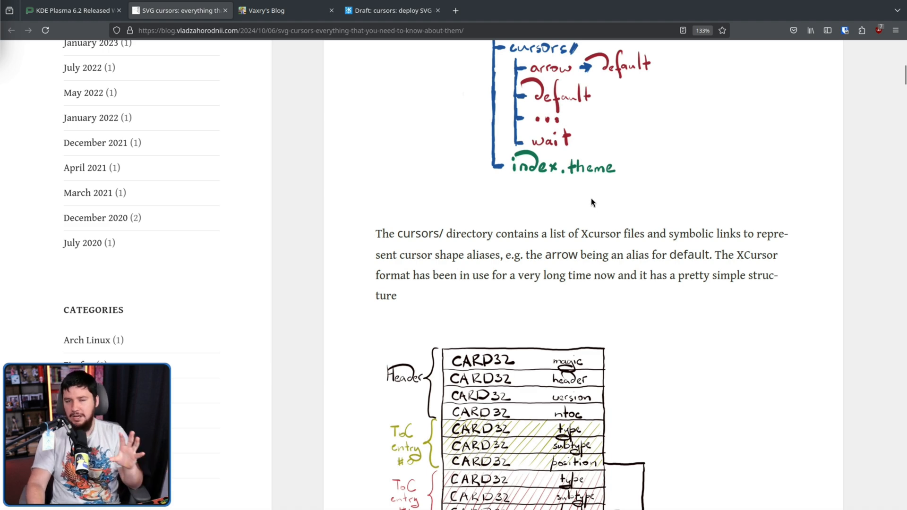
{"action": "mouse_move", "coordinate": [636, 199]}
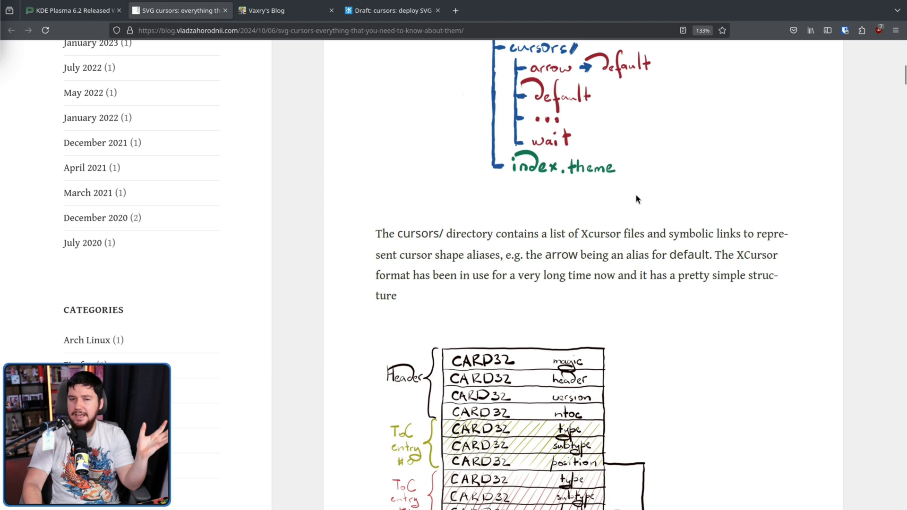
{"action": "mouse_move", "coordinate": [760, 166]}
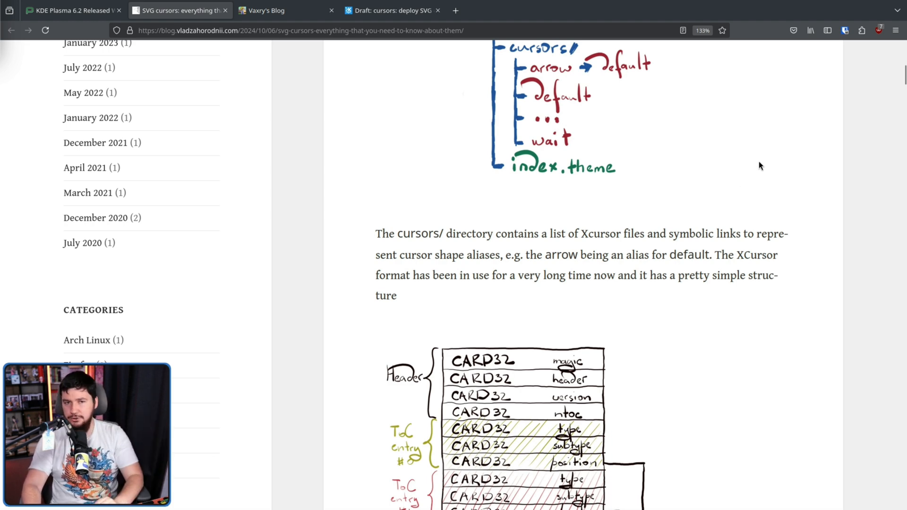
- Scroll past the XCursor layout to the Adwaita sizes list and index.theme example
{"action": "scroll", "scroll_direction": "down", "scroll_amount": 3}
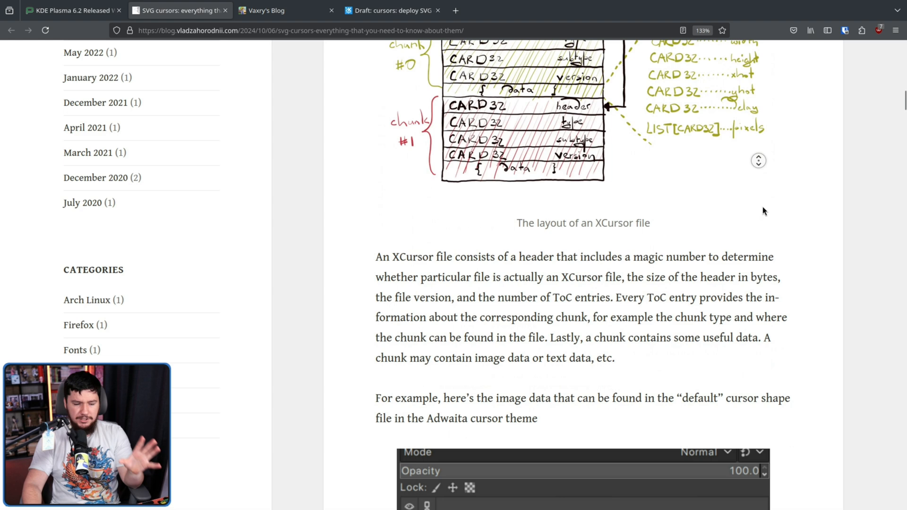
{"action": "scroll", "scroll_direction": "down", "scroll_amount": 3}
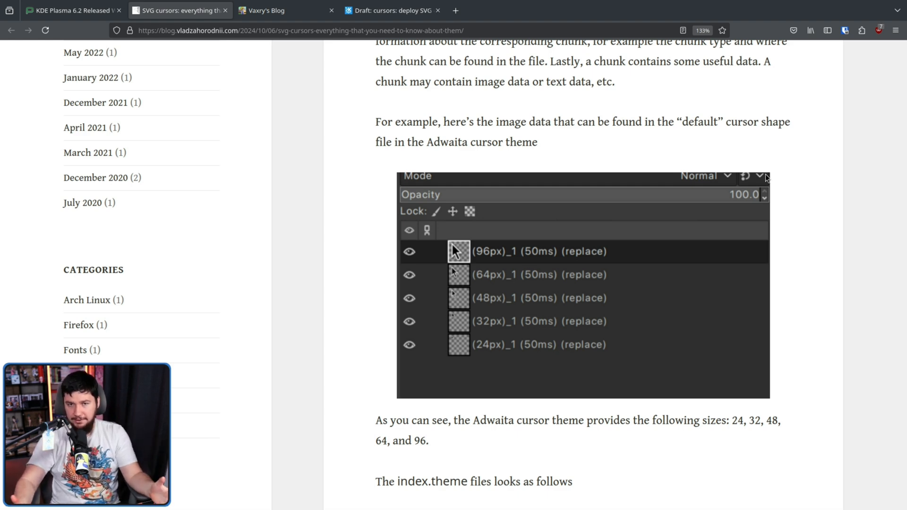
{"action": "scroll", "scroll_direction": "down", "scroll_amount": 3}
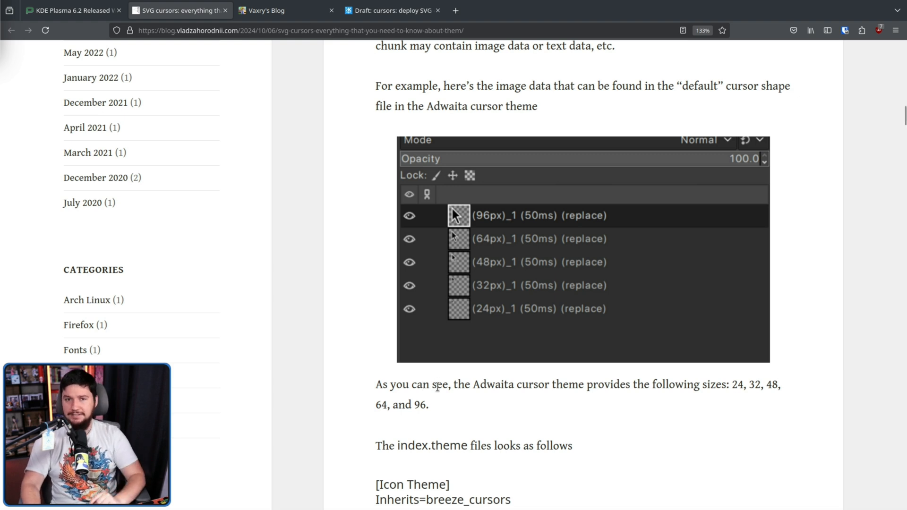
{"action": "mouse_move", "coordinate": [440, 398]}
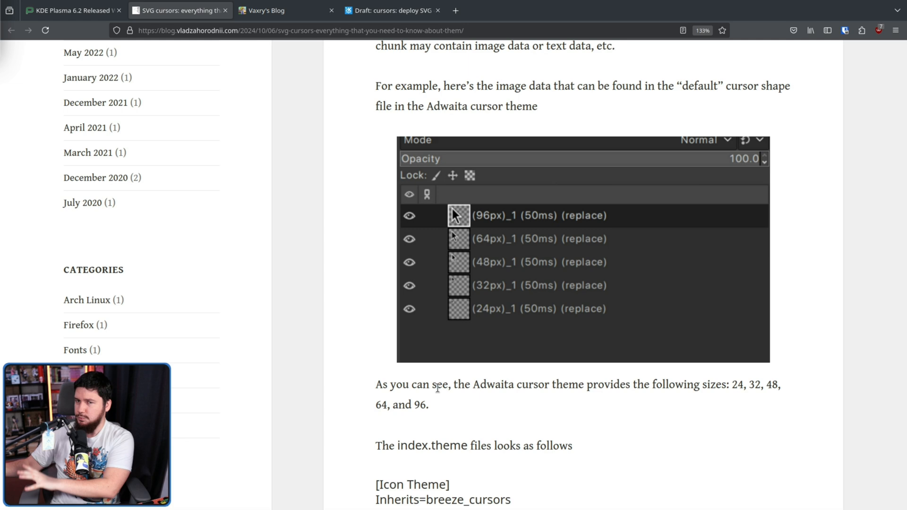
{"action": "scroll", "scroll_direction": "down", "scroll_amount": 3}
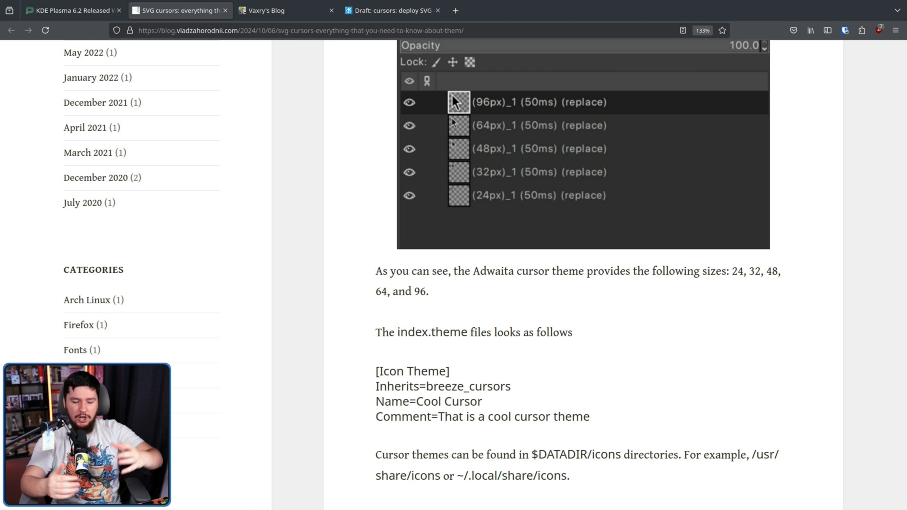
{"action": "mouse_move", "coordinate": [803, 306]}
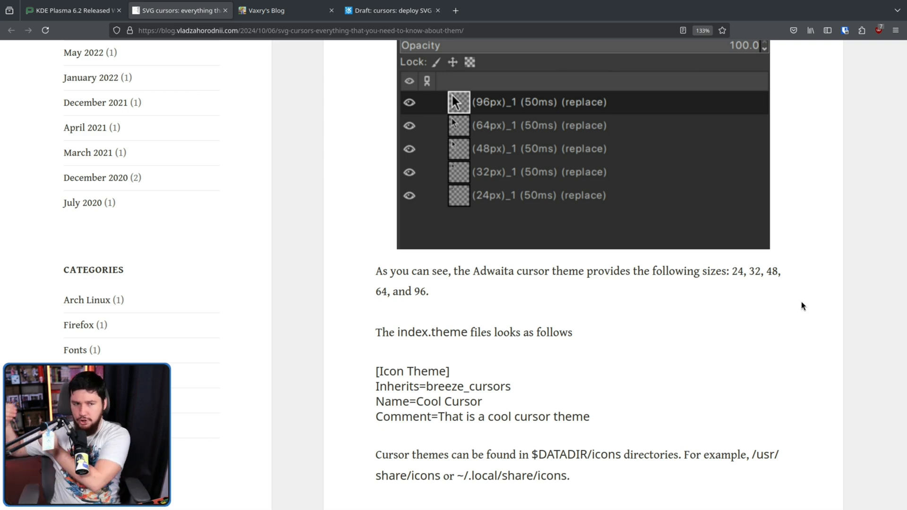
{"action": "mouse_move", "coordinate": [807, 301]}
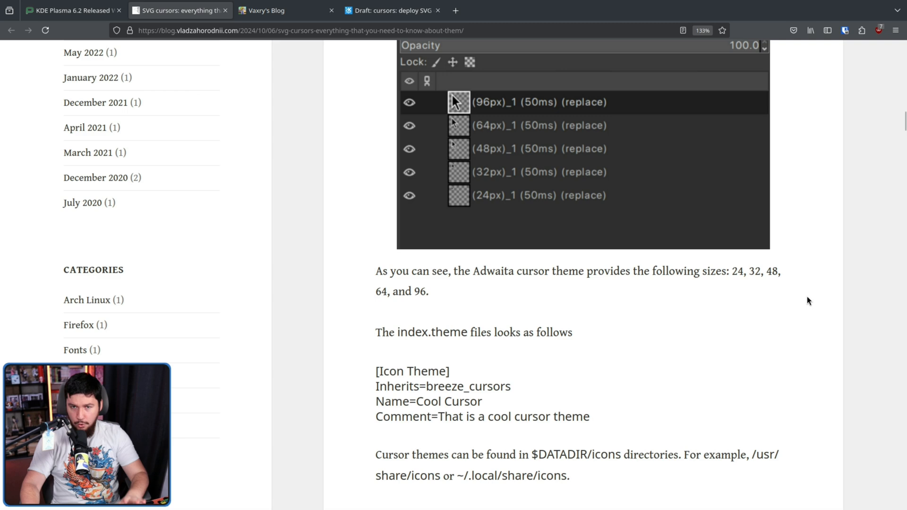
- Scroll to the 'X11 vs Wayland cursors' section on device versus logical pixels
{"action": "scroll", "scroll_direction": "down", "scroll_amount": 3}
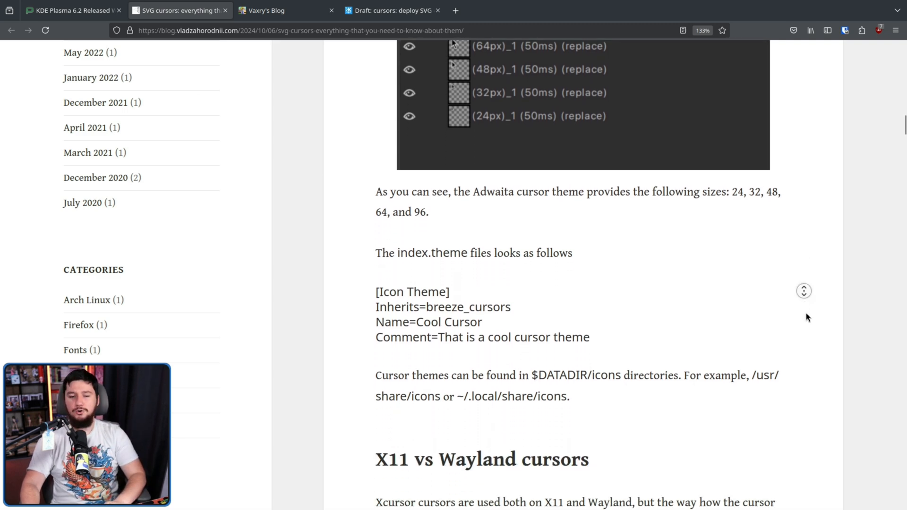
{"action": "scroll", "scroll_direction": "down", "scroll_amount": 3}
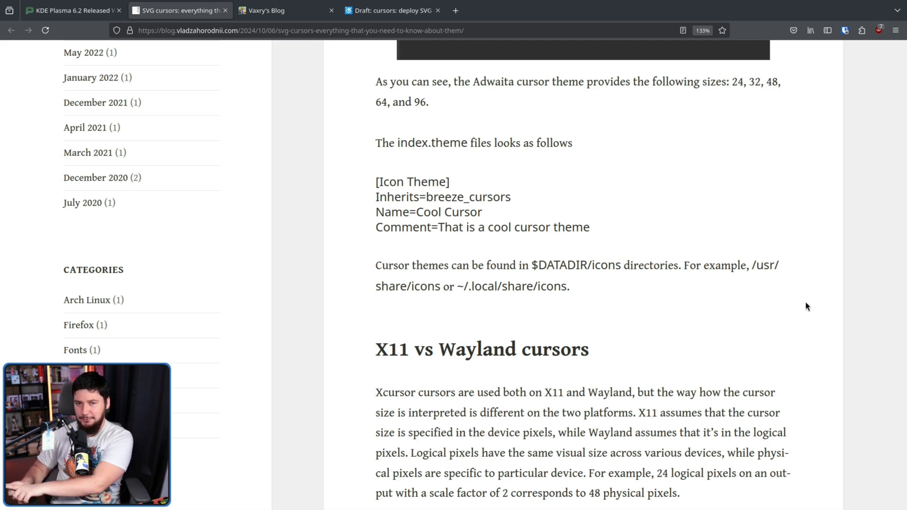
{"action": "scroll", "scroll_direction": "down", "scroll_amount": 3}
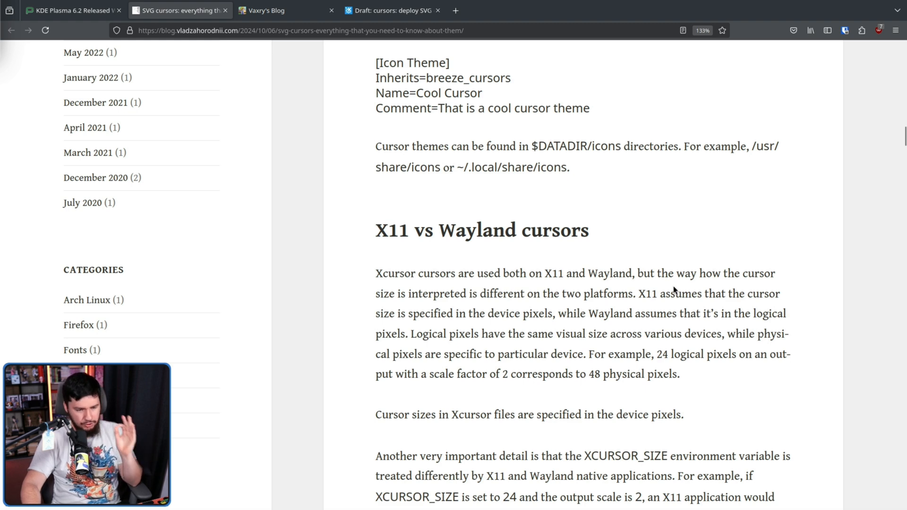
{"action": "mouse_move", "coordinate": [673, 281]}
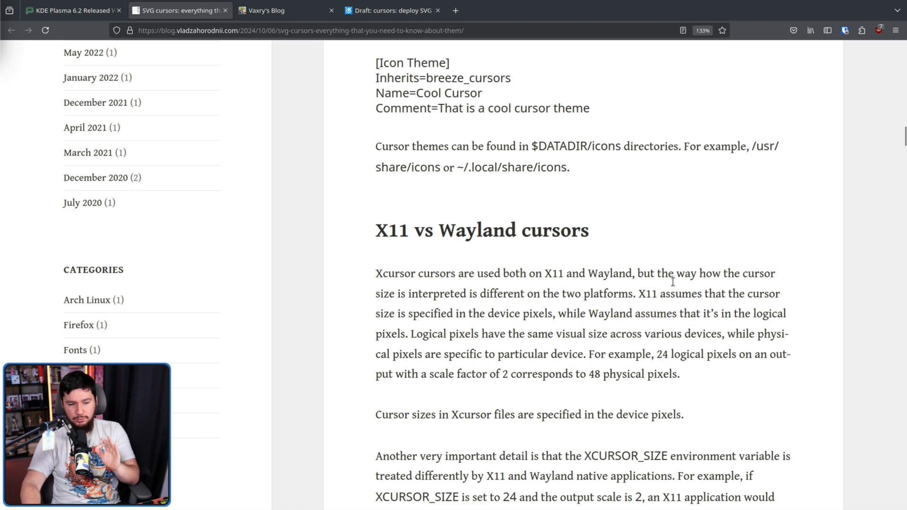
{"action": "mouse_move", "coordinate": [674, 287]}
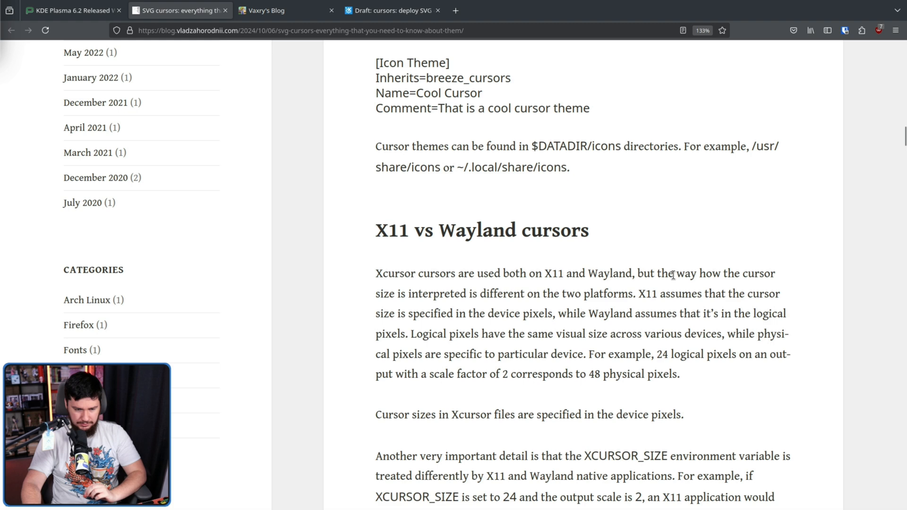
- Scroll to the paragraph explaining the XCURSOR_SIZE environment variable
{"action": "scroll", "scroll_direction": "down", "scroll_amount": 3}
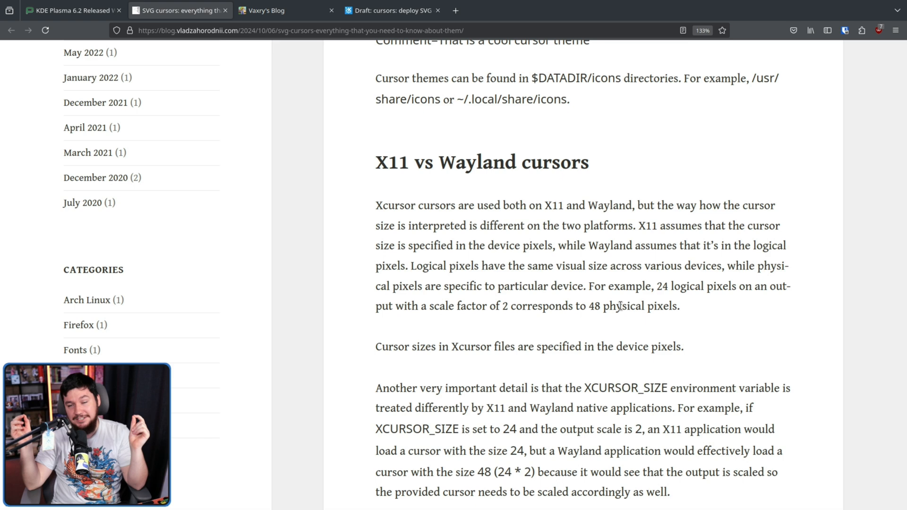
{"action": "scroll", "scroll_direction": "down", "scroll_amount": 3}
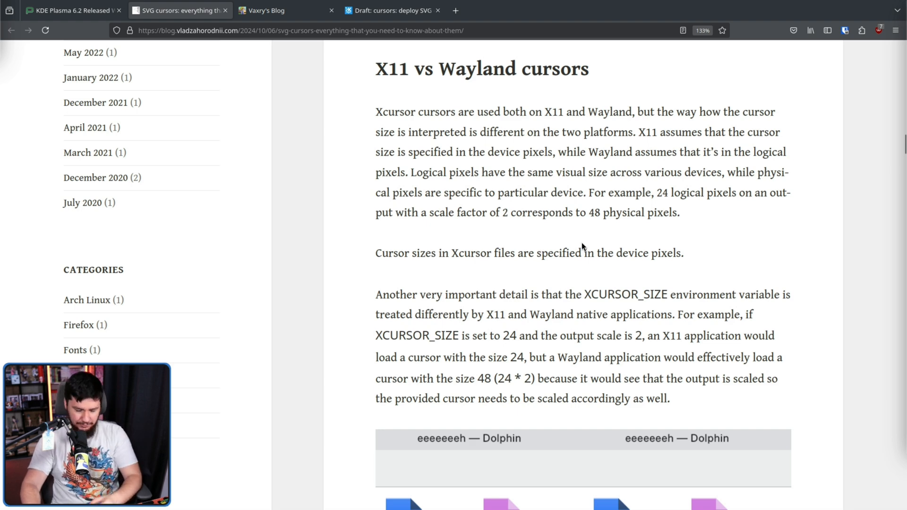
- Highlight text in the X11 vs Wayland section, then scroll past the Dolphin comparison image
{"action": "left_click_drag", "start_coordinate": [396, 295], "coordinate": [488, 294]}
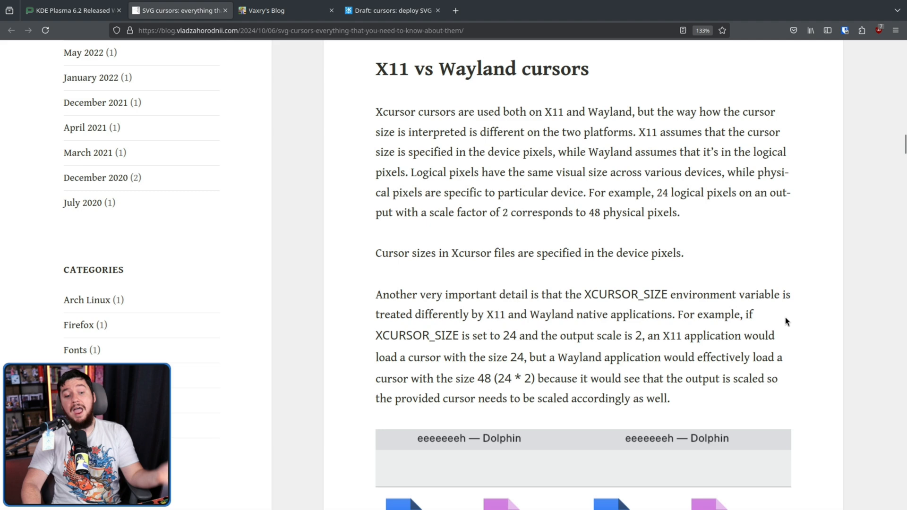
{"action": "mouse_move", "coordinate": [795, 314]}
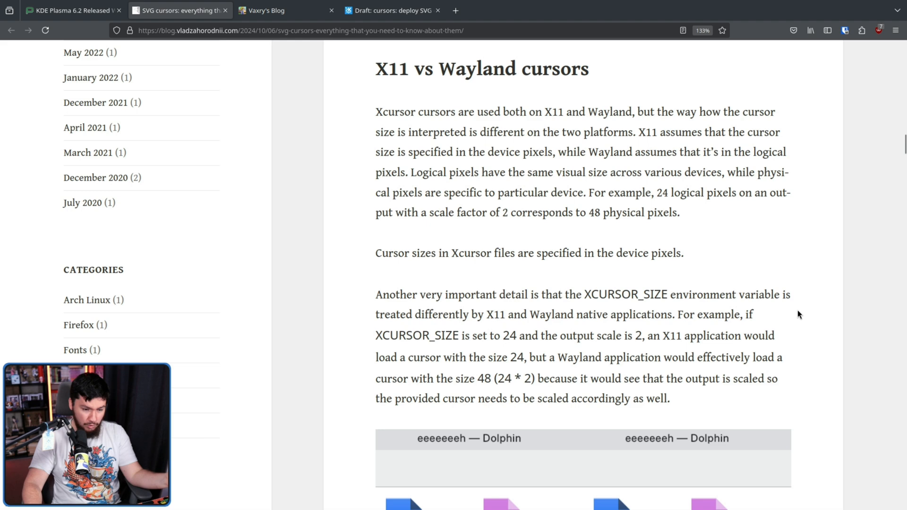
{"action": "mouse_move", "coordinate": [813, 318]}
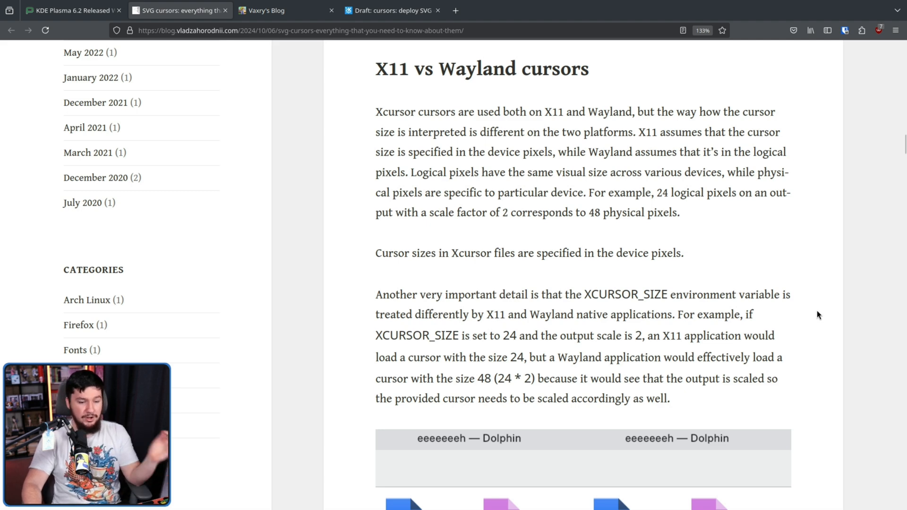
{"action": "mouse_move", "coordinate": [806, 334]}
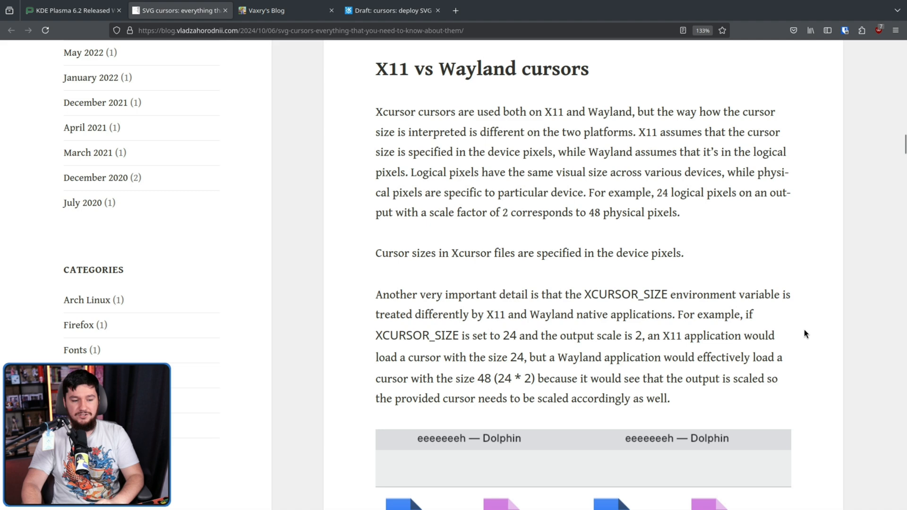
{"action": "mouse_move", "coordinate": [790, 350]}
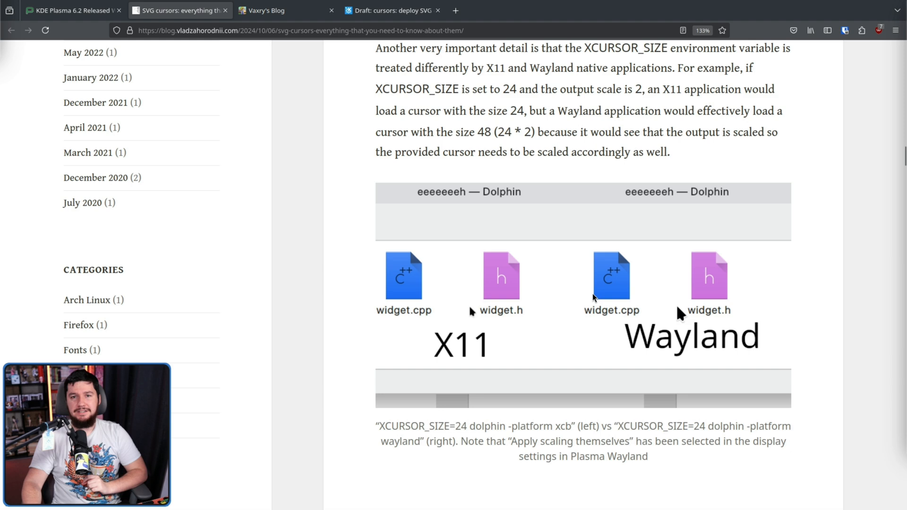
{"action": "mouse_move", "coordinate": [559, 304]}
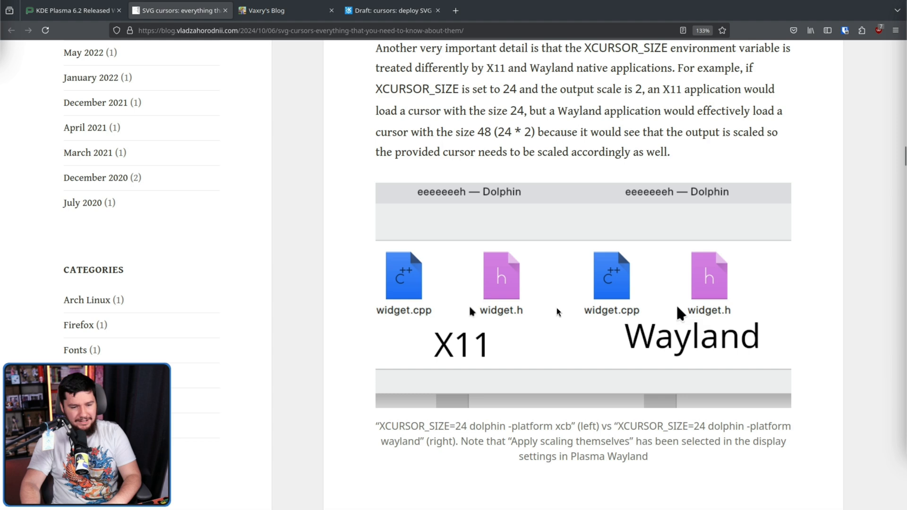
{"action": "mouse_move", "coordinate": [544, 302]}
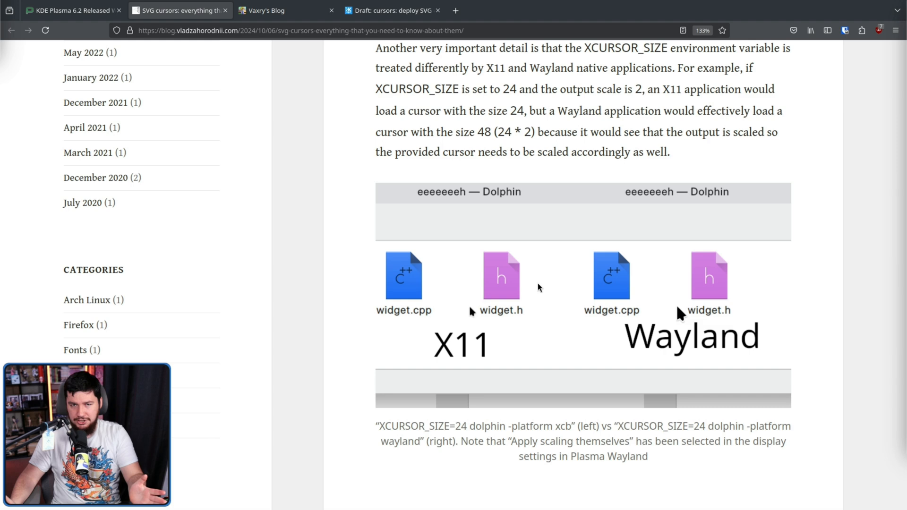
{"action": "scroll", "scroll_direction": "down", "scroll_amount": 3}
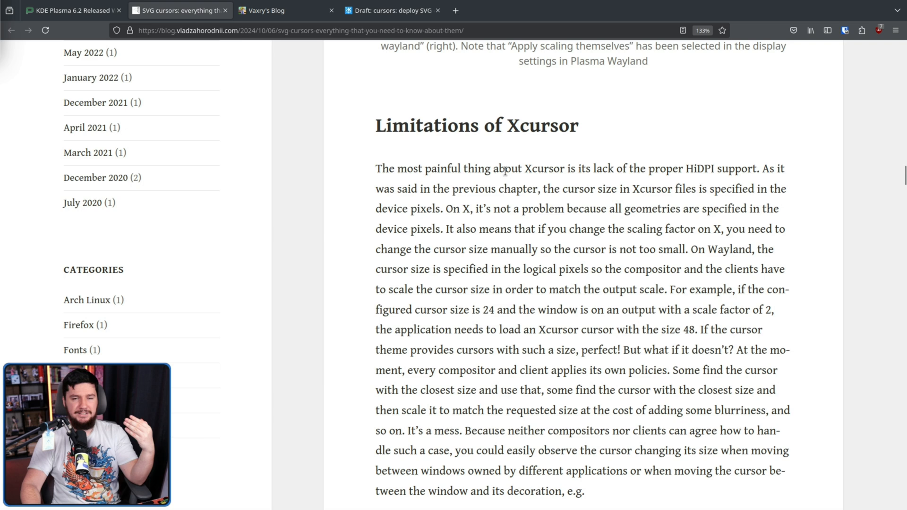
{"action": "mouse_move", "coordinate": [608, 296]}
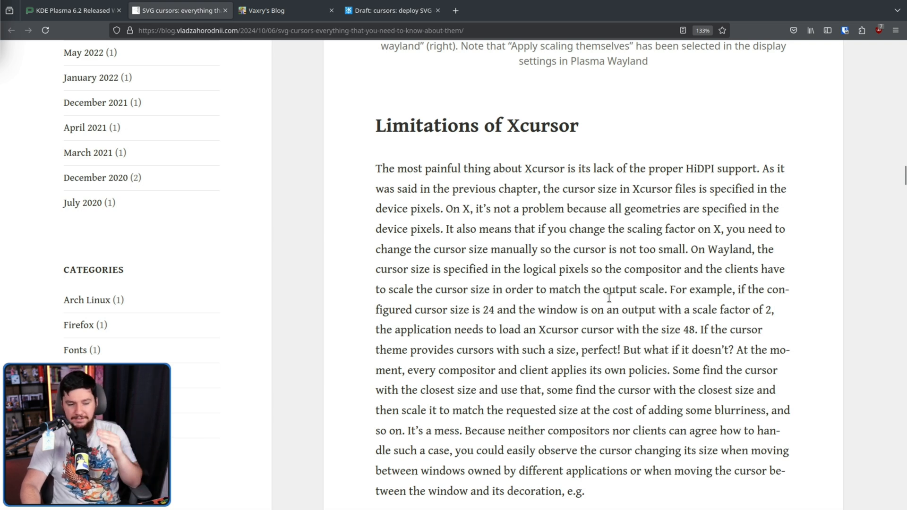
{"action": "mouse_move", "coordinate": [454, 348]}
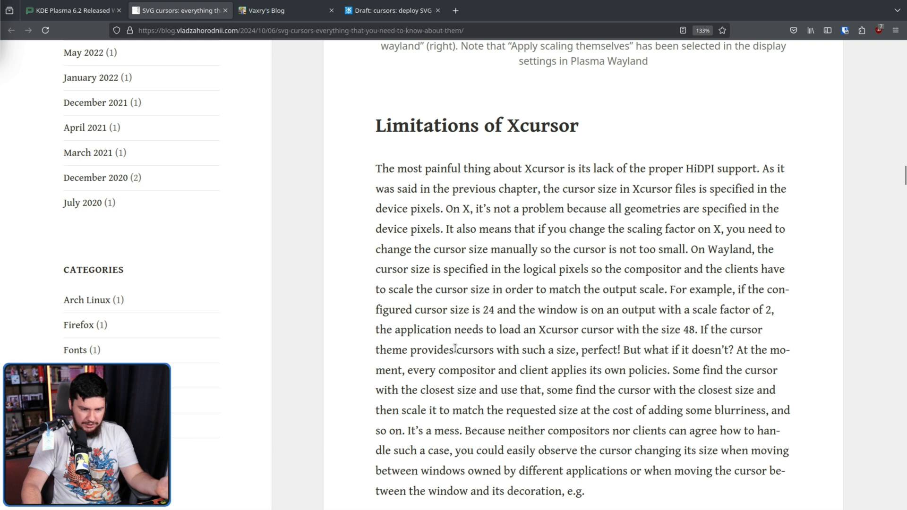
- Highlight 'But what if it doesn't?' and scroll to the oversized-cursor Dolphin clip
{"action": "left_click_drag", "start_coordinate": [456, 350], "coordinate": [568, 350]}
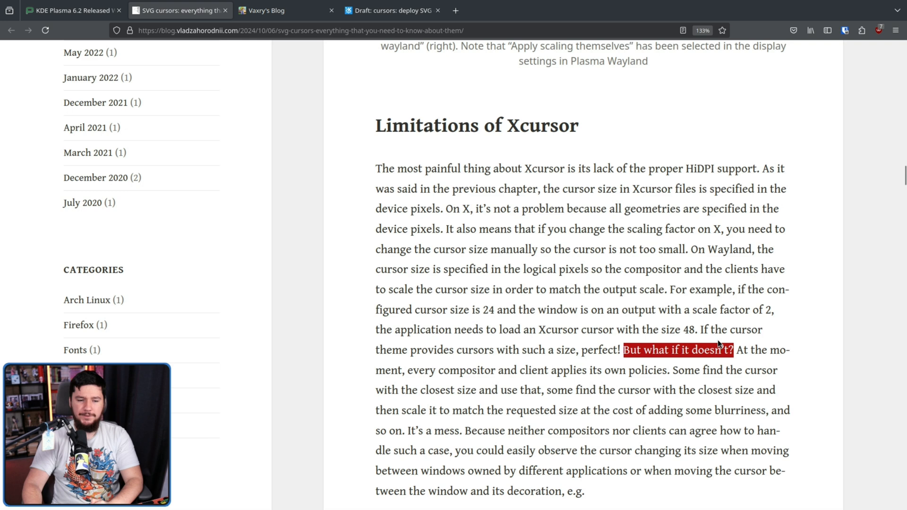
{"action": "mouse_move", "coordinate": [710, 336]}
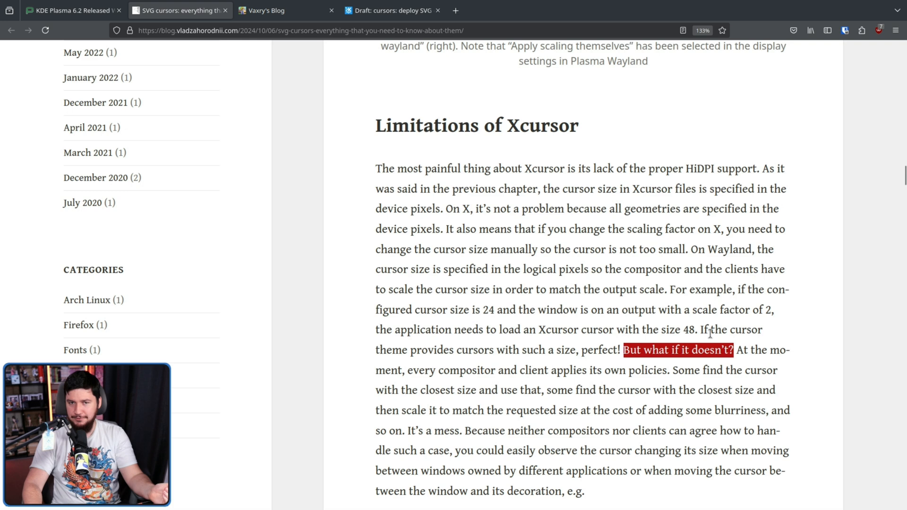
{"action": "scroll", "scroll_direction": "down", "scroll_amount": 3}
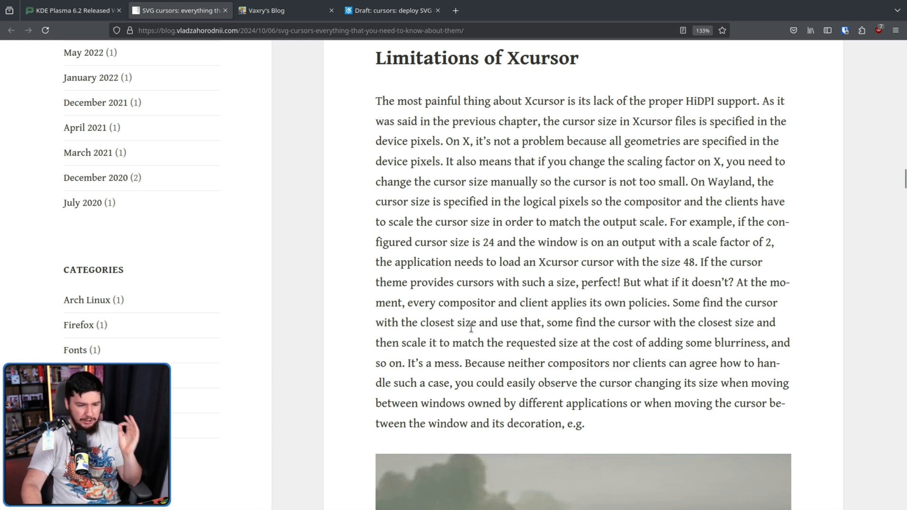
{"action": "mouse_move", "coordinate": [591, 325]}
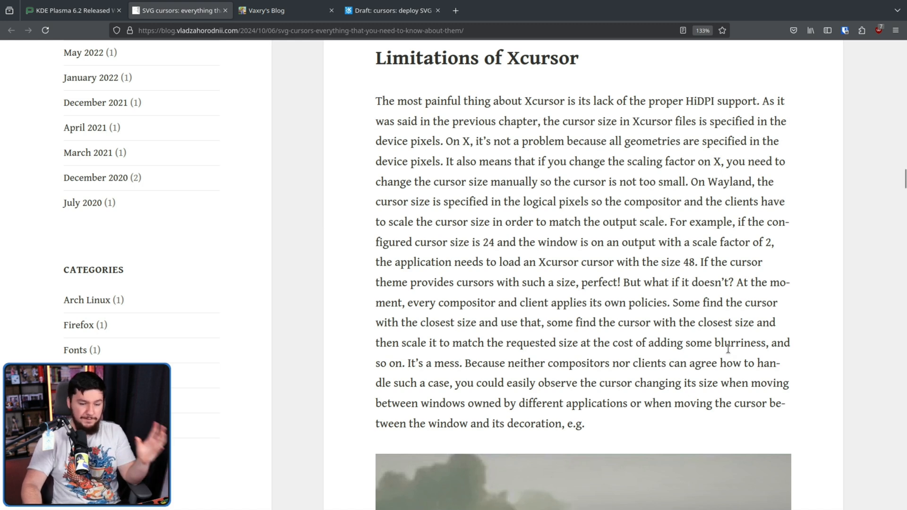
{"action": "mouse_move", "coordinate": [768, 325]}
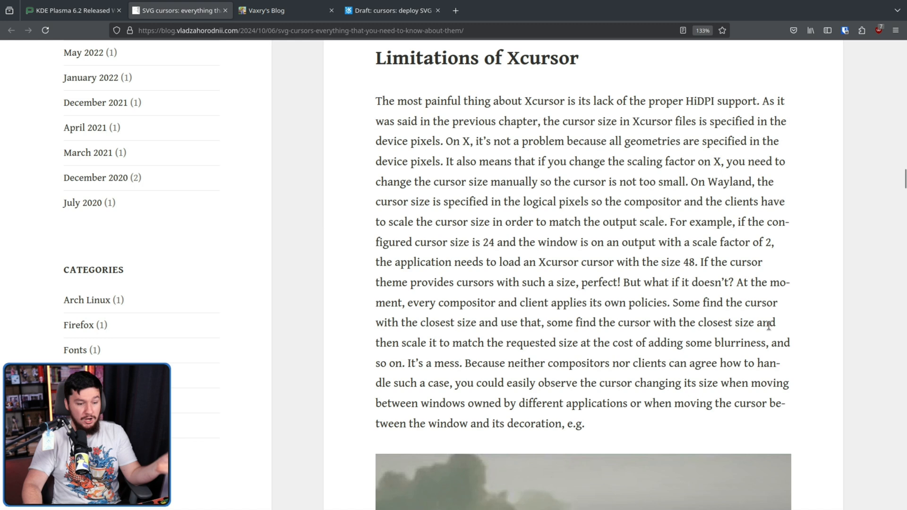
{"action": "scroll", "scroll_direction": "down", "scroll_amount": 3}
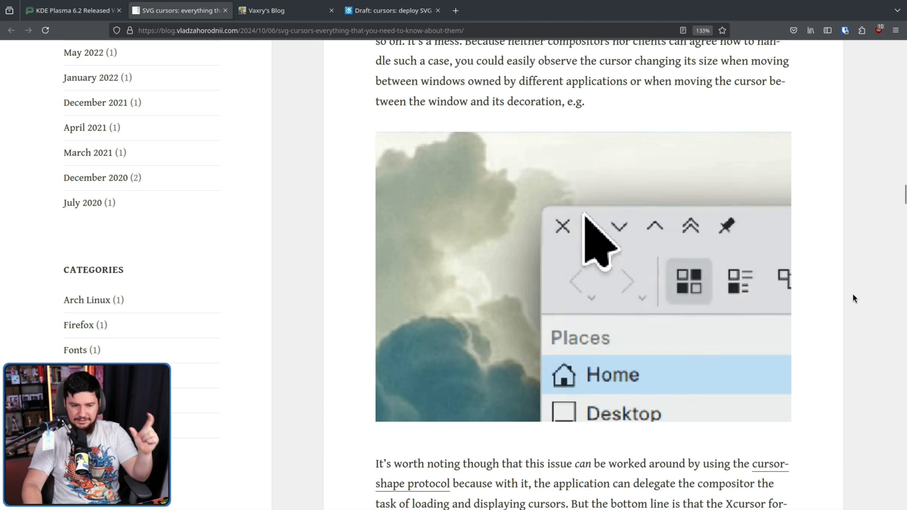
{"action": "mouse_move", "coordinate": [607, 283]}
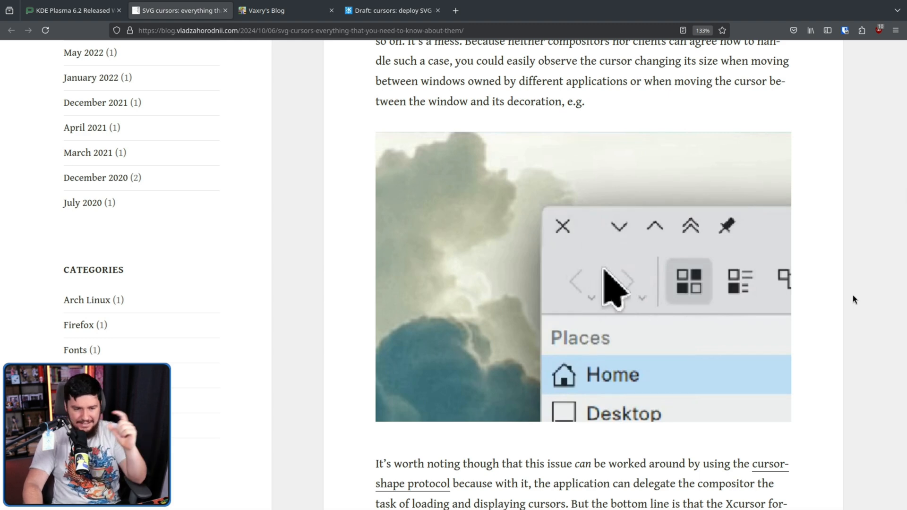
- Check Vaxry's blog and the cursor-shape protocol repository tabs, then return to the SVG cursors article
{"action": "scroll", "scroll_direction": "down", "scroll_amount": 3}
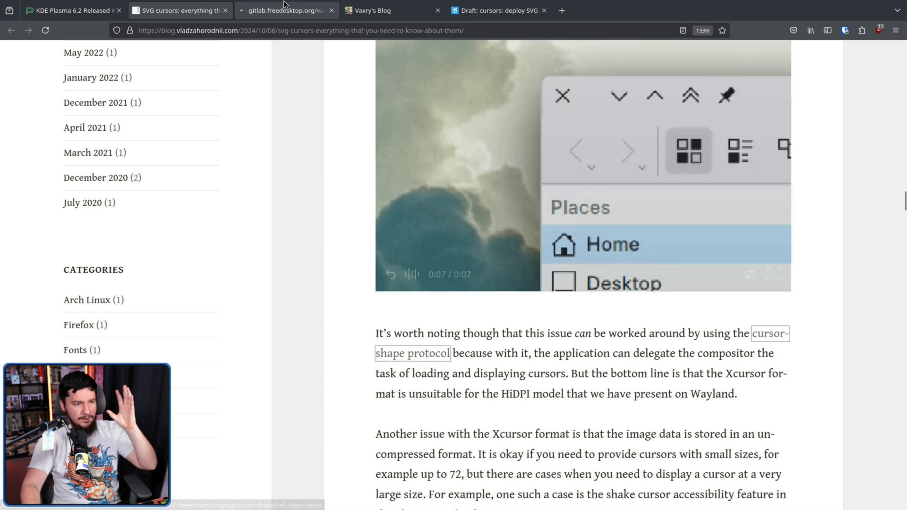
{"action": "left_click", "coordinate": [376, 10]}
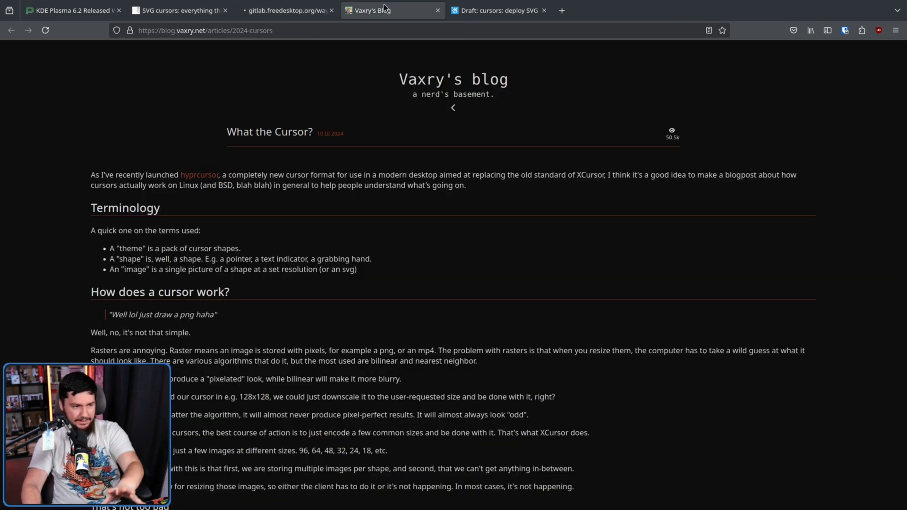
{"action": "left_click", "coordinate": [283, 9]}
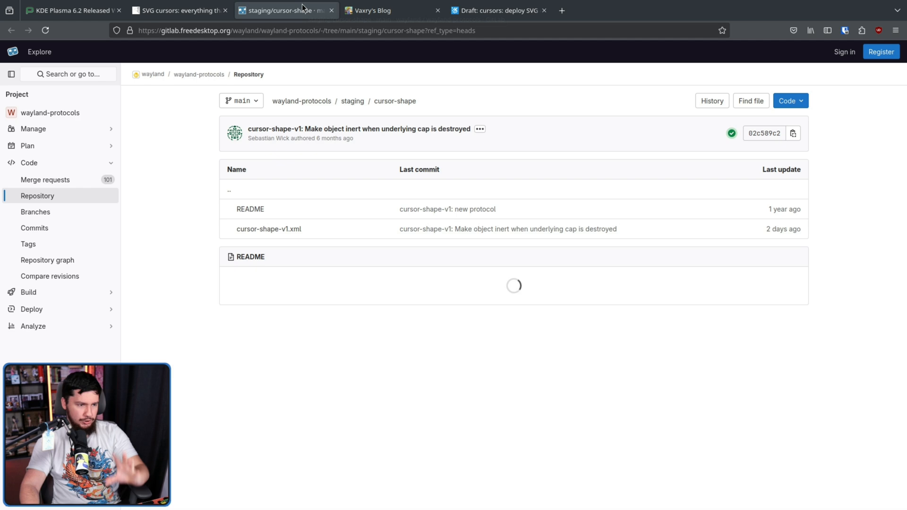
{"action": "left_click", "coordinate": [177, 11]}
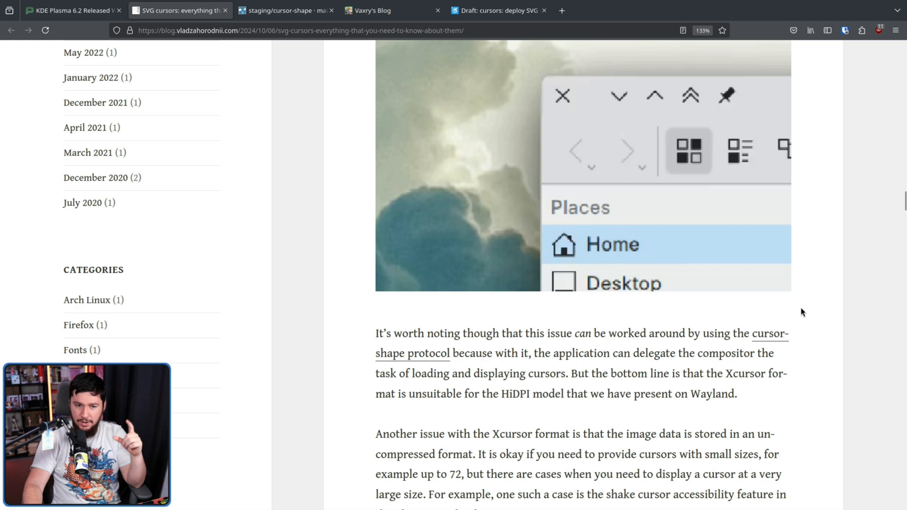
{"action": "mouse_move", "coordinate": [791, 325]}
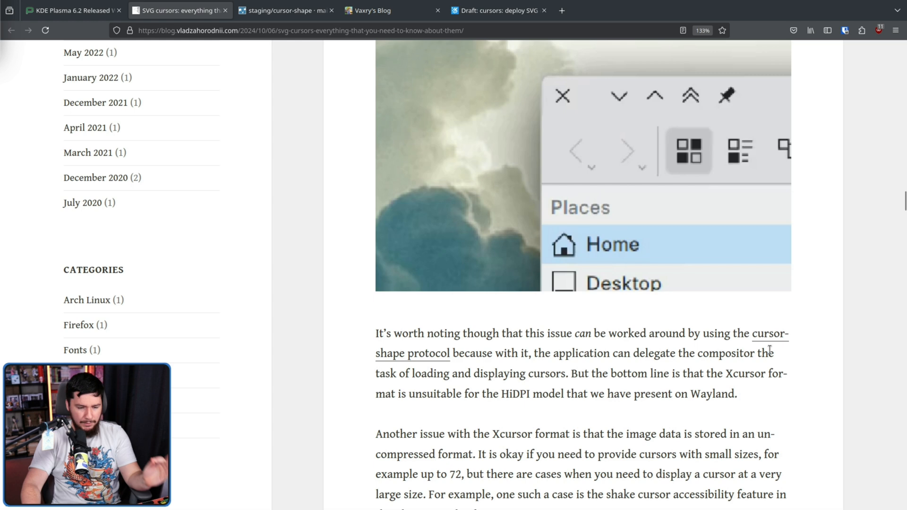
{"action": "mouse_move", "coordinate": [790, 358]}
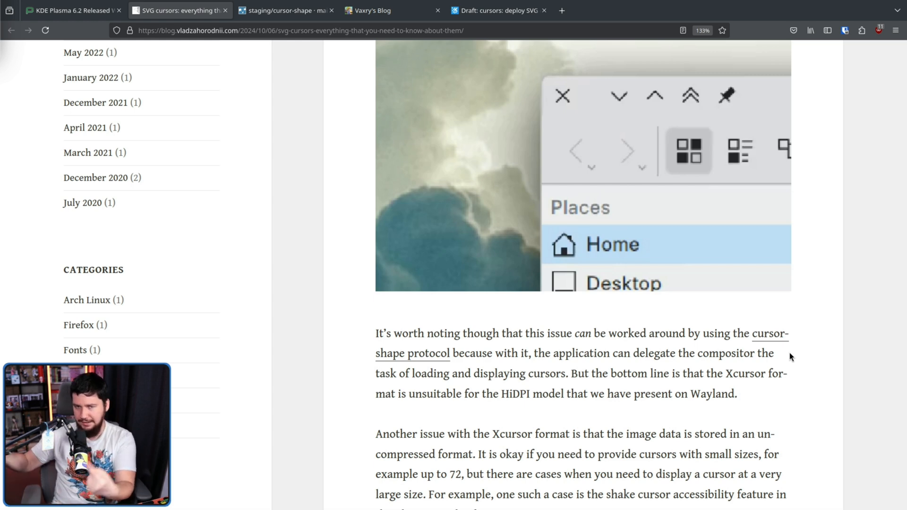
- Scroll to the paragraph on uncompressed Xcursor data and the shake cursor's large sizes
{"action": "scroll", "scroll_direction": "down", "scroll_amount": 3}
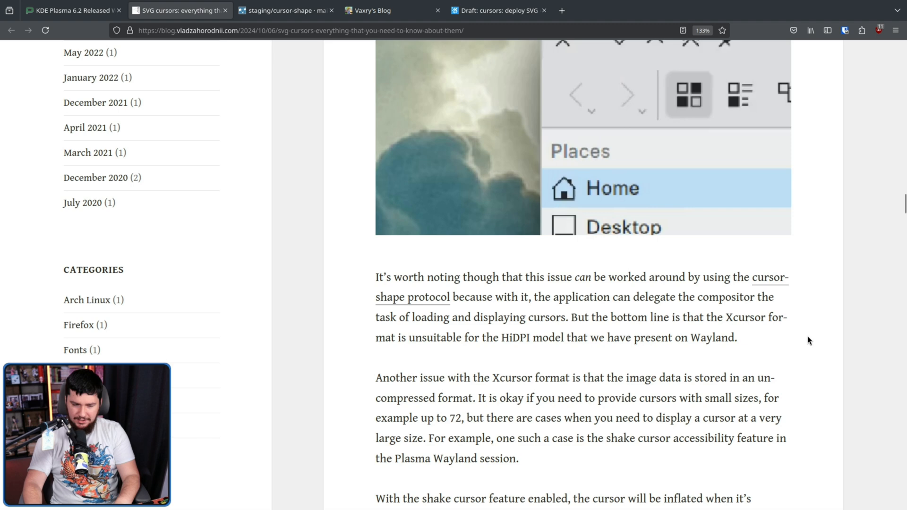
{"action": "scroll", "scroll_direction": "down", "scroll_amount": 3}
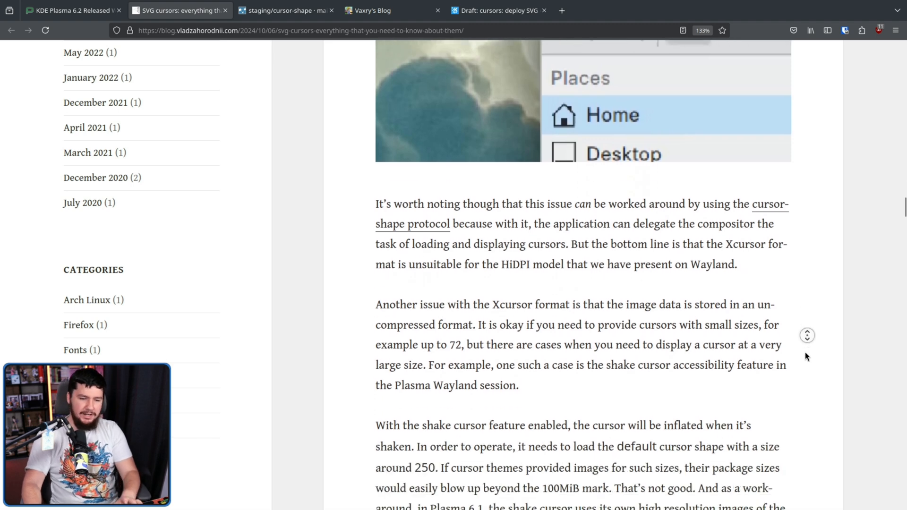
- Read past the Xcursor HiDPI passages to the 'Shake cursor without any workarounds in 6.1' clips
{"action": "scroll", "scroll_direction": "down", "scroll_amount": 3}
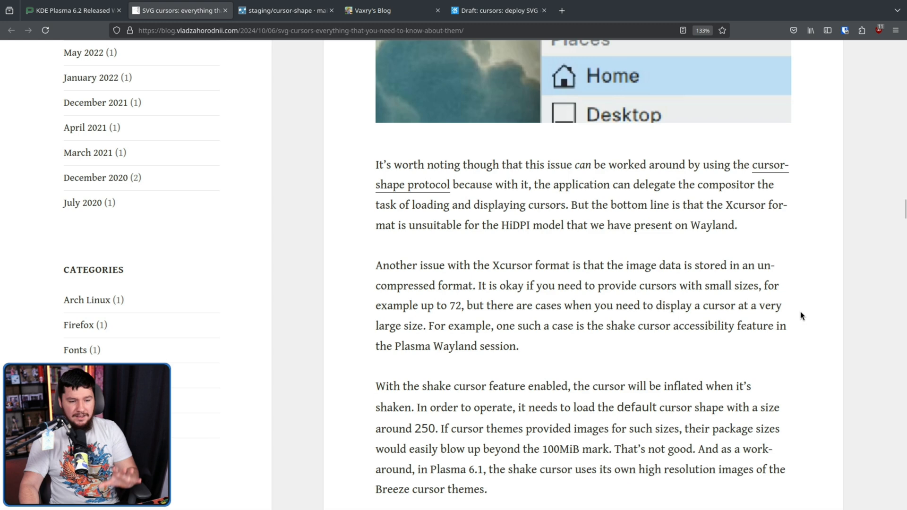
{"action": "mouse_move", "coordinate": [811, 291]}
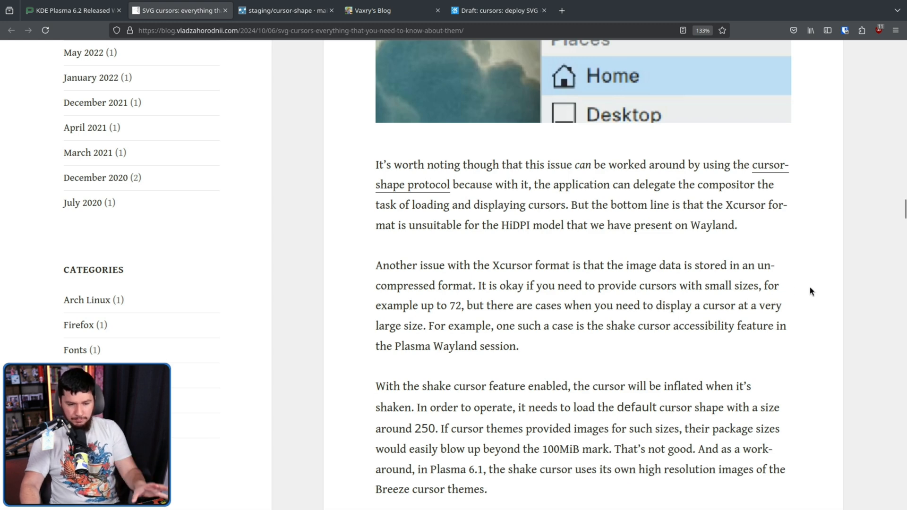
{"action": "mouse_move", "coordinate": [815, 268]}
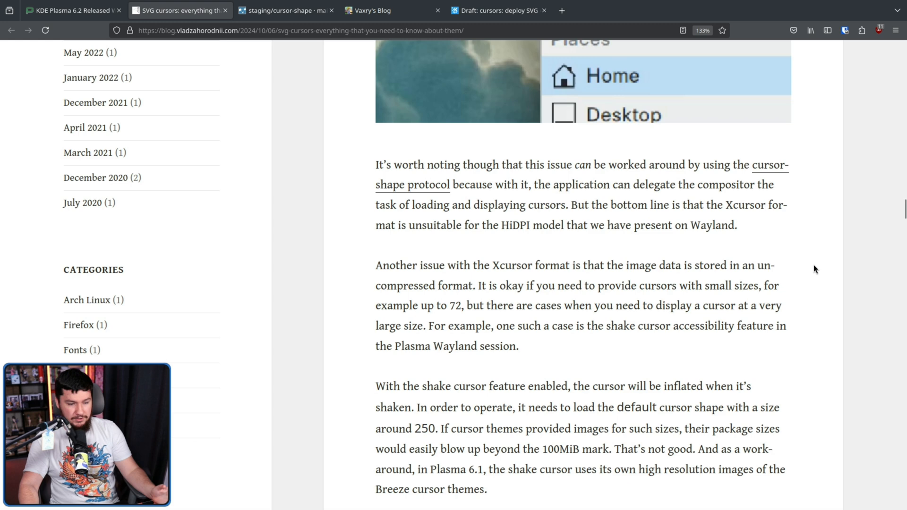
{"action": "mouse_move", "coordinate": [817, 264]}
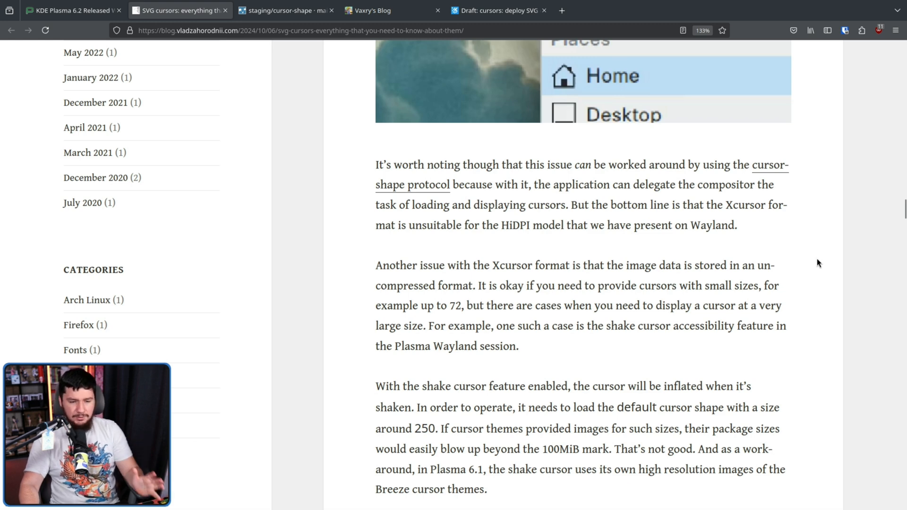
{"action": "mouse_move", "coordinate": [868, 245]}
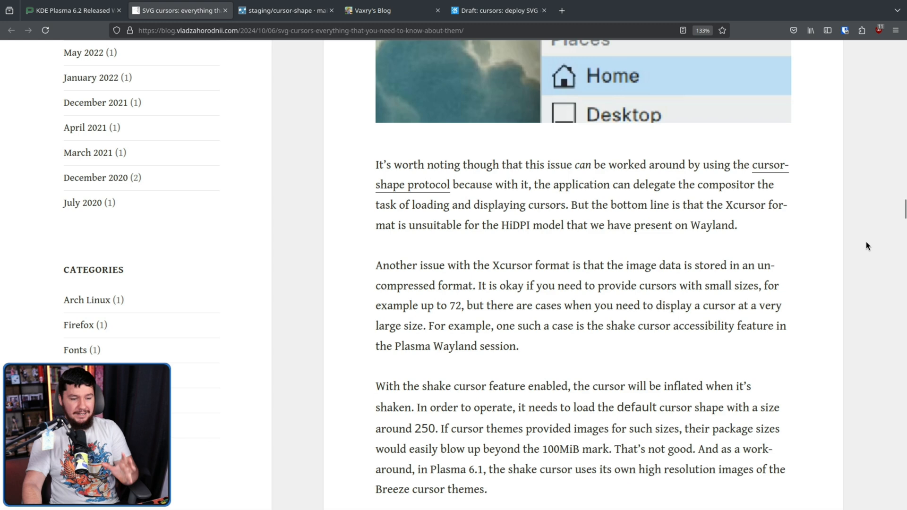
{"action": "mouse_move", "coordinate": [847, 258]}
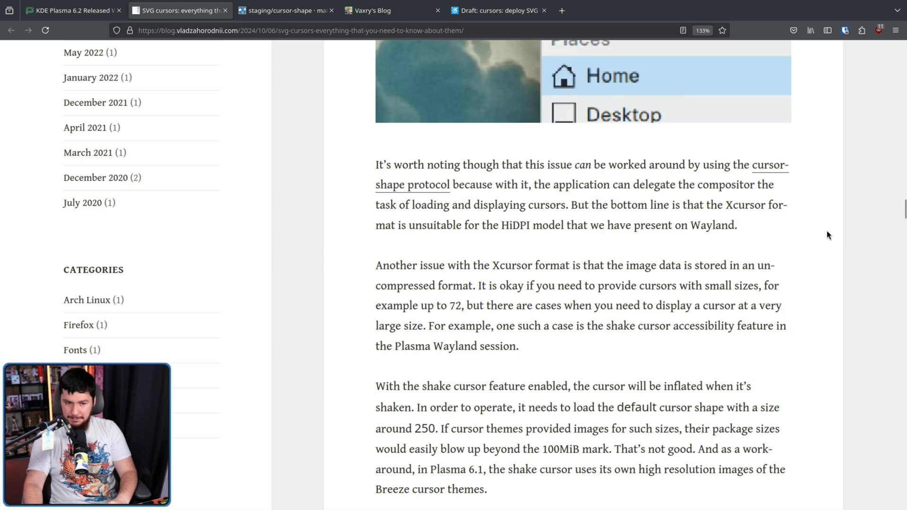
{"action": "mouse_move", "coordinate": [766, 206]}
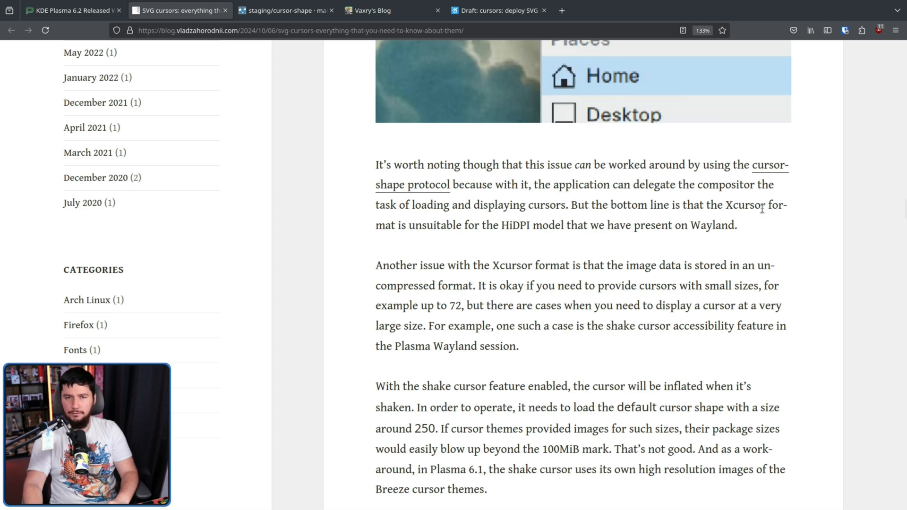
{"action": "scroll", "scroll_direction": "down", "scroll_amount": 3}
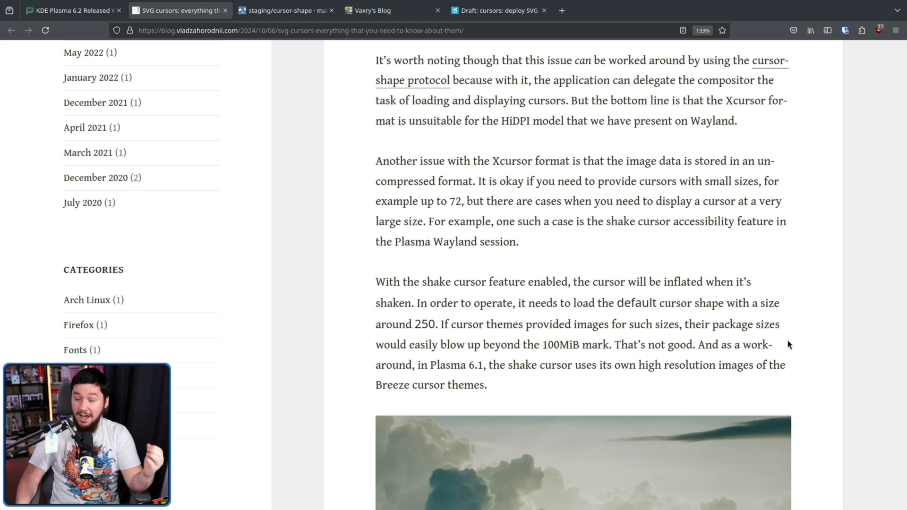
{"action": "scroll", "scroll_direction": "down", "scroll_amount": 3}
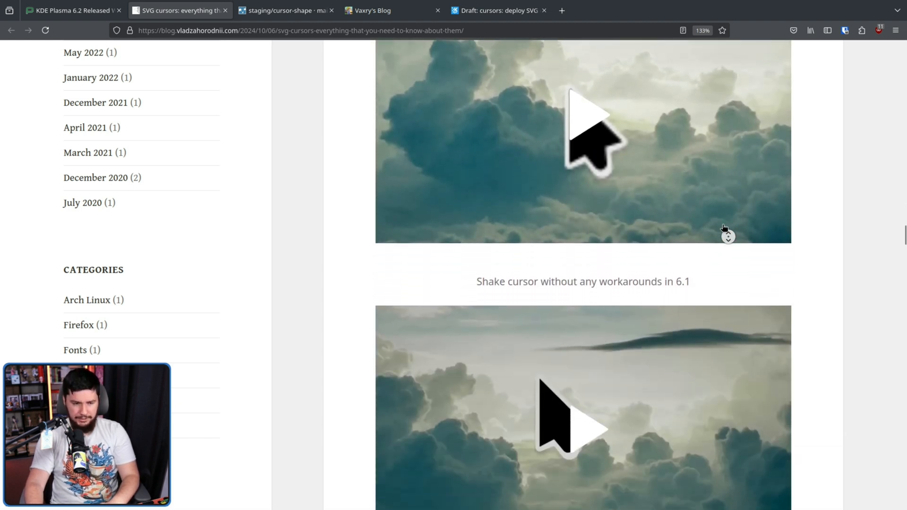
- Play the shake cursor demos, then scroll to the XCursor limitations summary and 'SVG cursor format' heading
{"action": "left_click", "coordinate": [590, 113]}
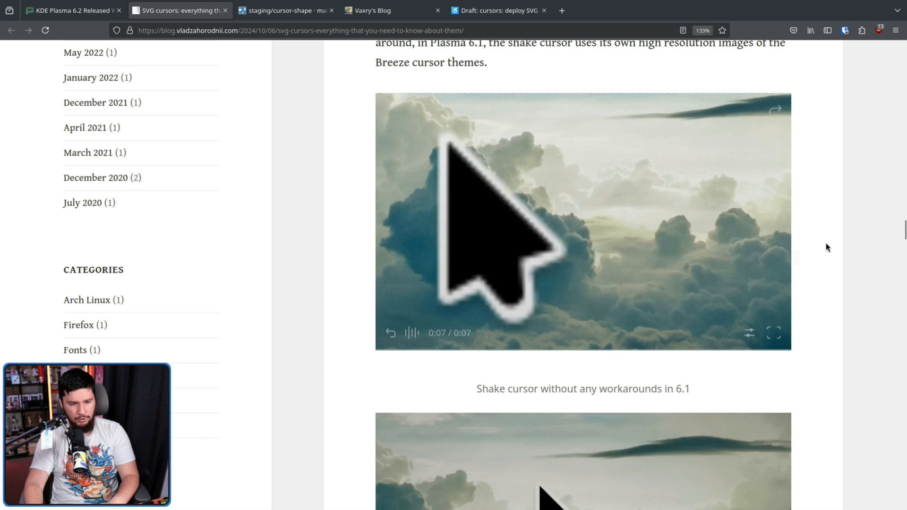
{"action": "mouse_move", "coordinate": [679, 226]}
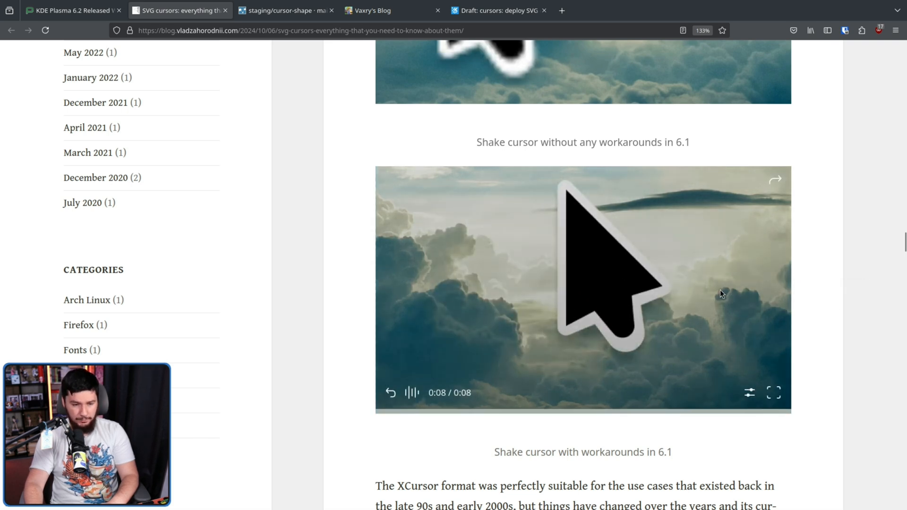
{"action": "mouse_move", "coordinate": [527, 315]}
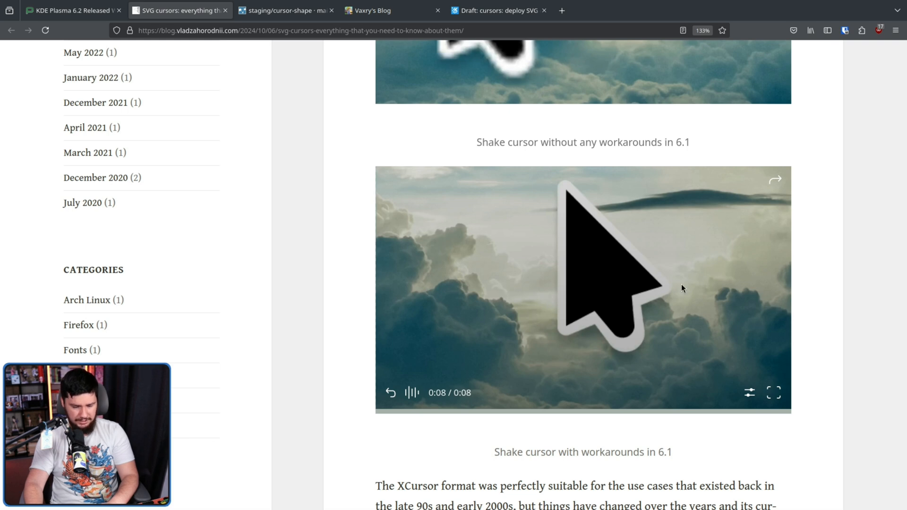
{"action": "mouse_move", "coordinate": [751, 297]}
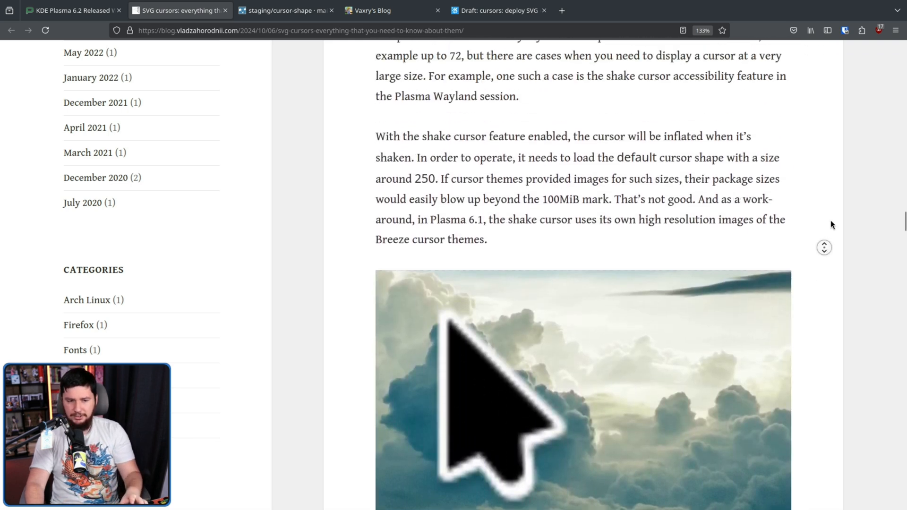
{"action": "scroll", "scroll_direction": "down", "scroll_amount": 3}
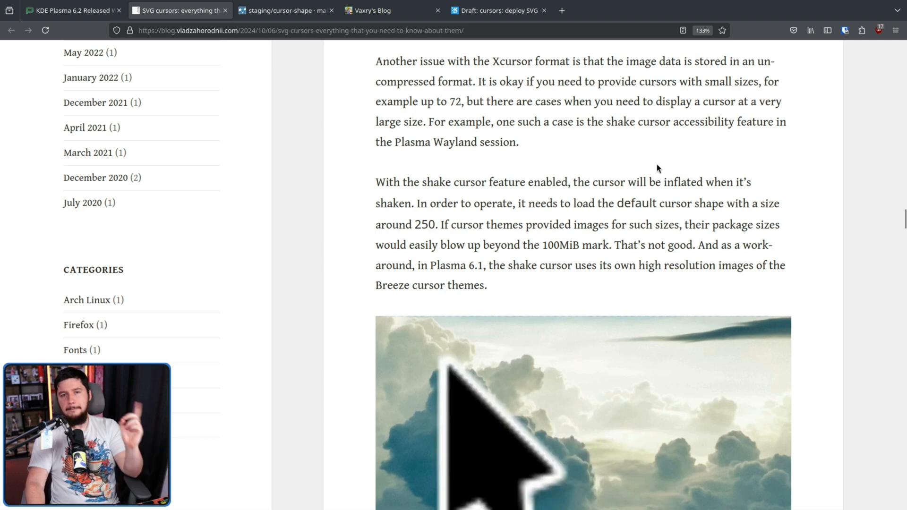
{"action": "mouse_move", "coordinate": [800, 144]}
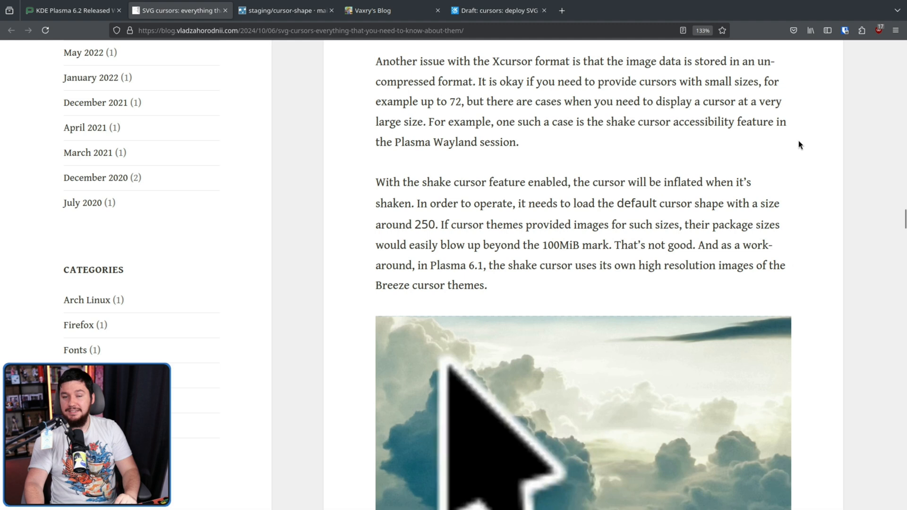
{"action": "scroll", "scroll_direction": "down", "scroll_amount": 3}
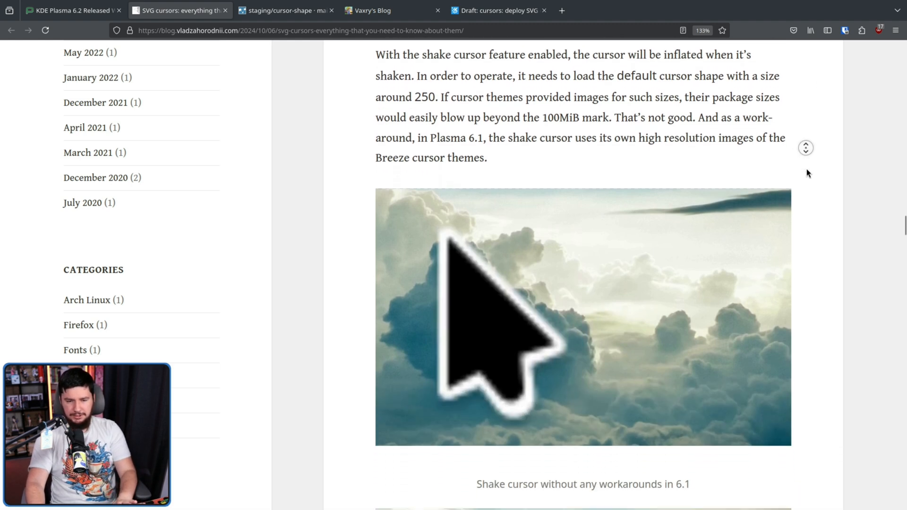
{"action": "scroll", "scroll_direction": "down", "scroll_amount": 3}
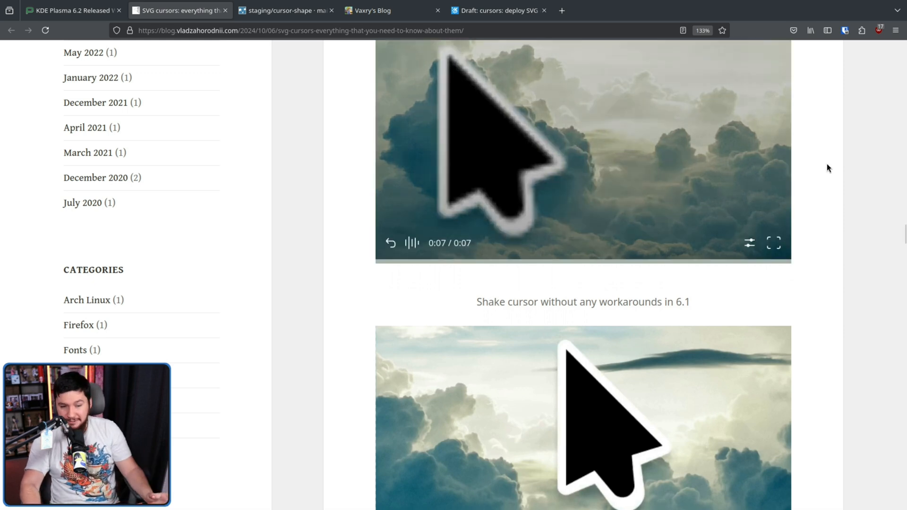
{"action": "scroll", "scroll_direction": "down", "scroll_amount": 3}
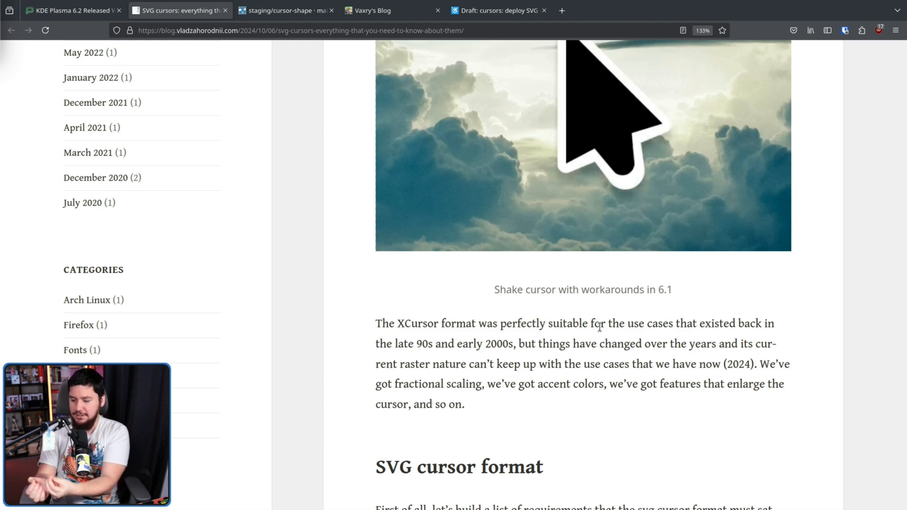
- Read the SVG cursor format requirements list down to the fallback-to-Xcursor compatibility point
{"action": "scroll", "scroll_direction": "down", "scroll_amount": 3}
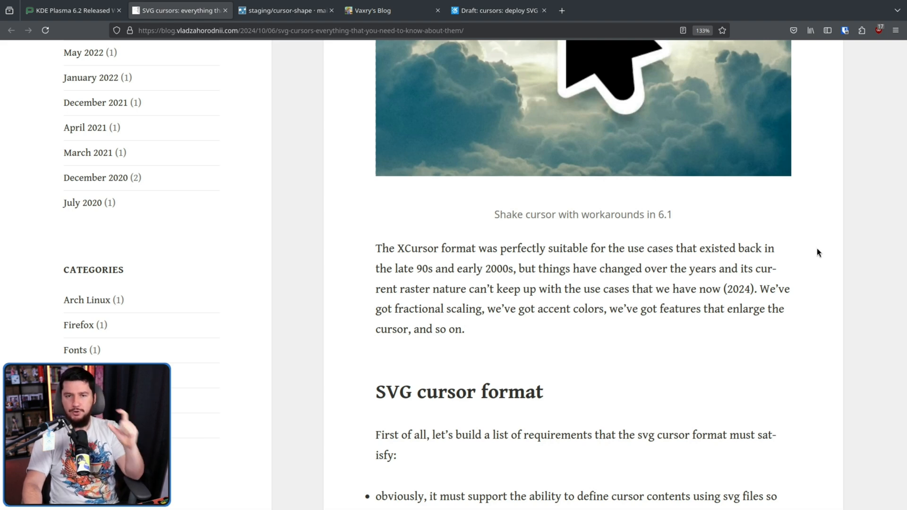
{"action": "mouse_move", "coordinate": [840, 241]}
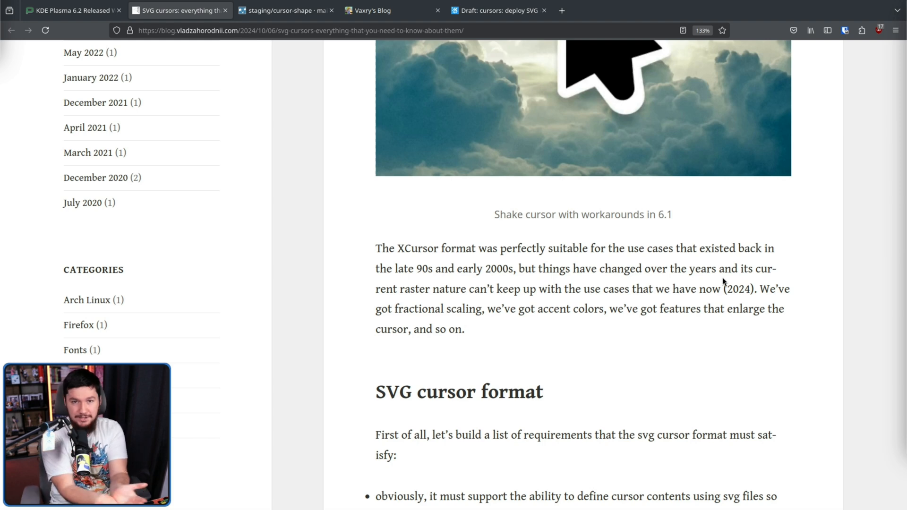
{"action": "mouse_move", "coordinate": [549, 360]}
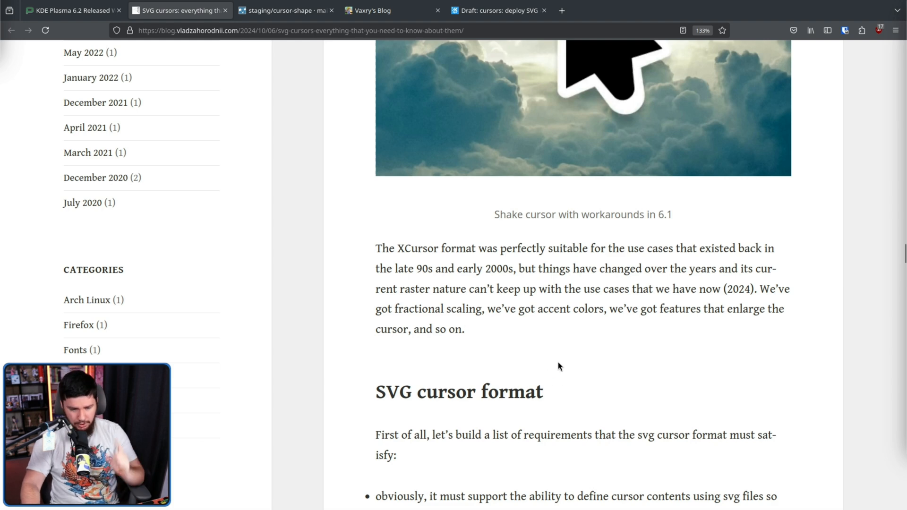
{"action": "scroll", "scroll_direction": "down", "scroll_amount": 3}
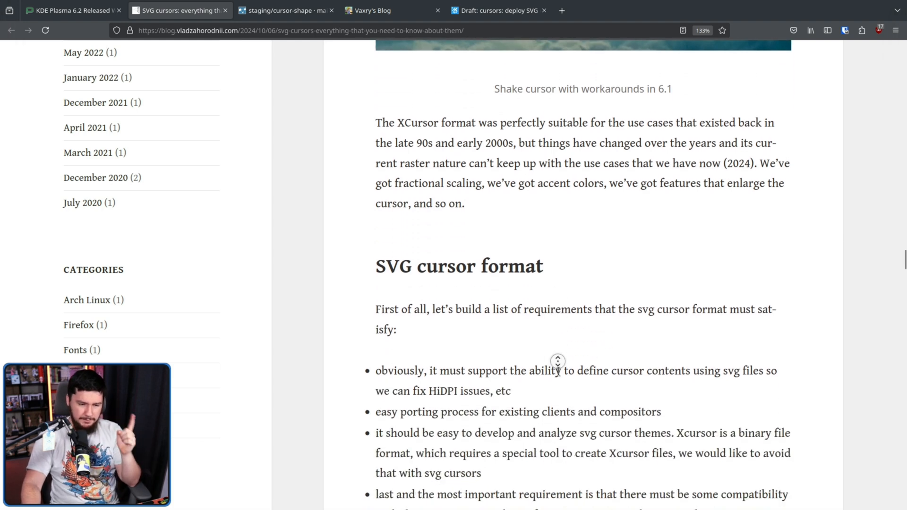
{"action": "scroll", "scroll_direction": "down", "scroll_amount": 3}
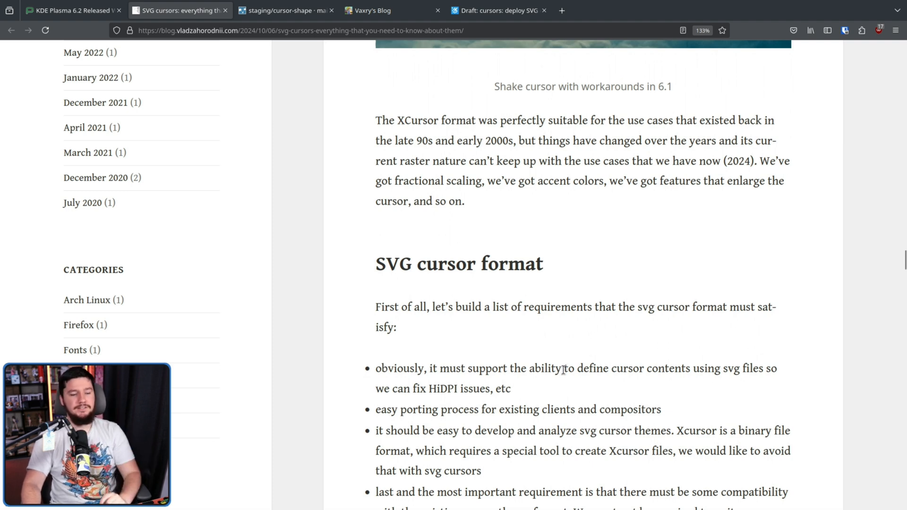
{"action": "double_click", "coordinate": [736, 368]}
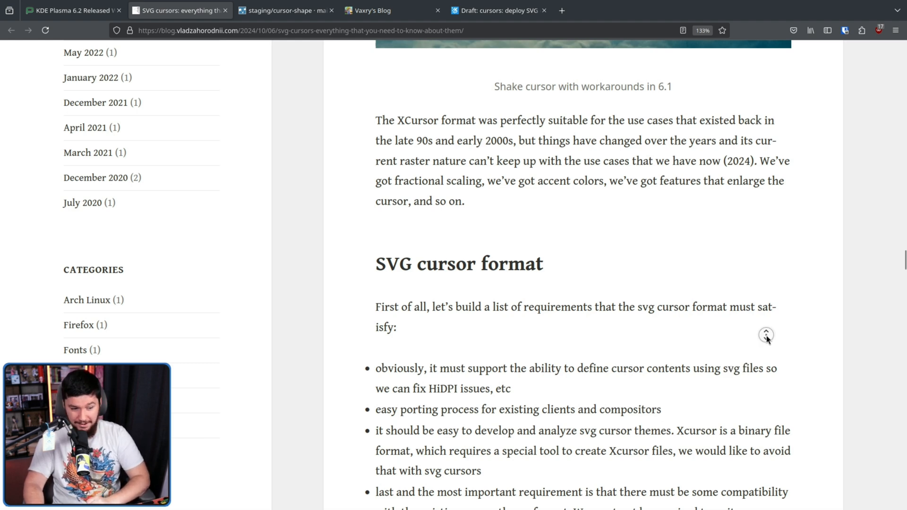
{"action": "scroll", "scroll_direction": "down", "scroll_amount": 3}
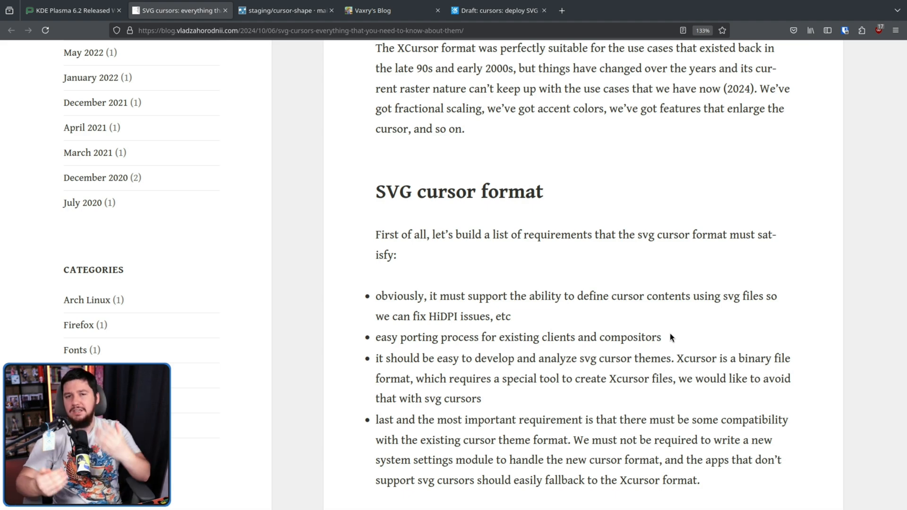
{"action": "scroll", "scroll_direction": "down", "scroll_amount": 3}
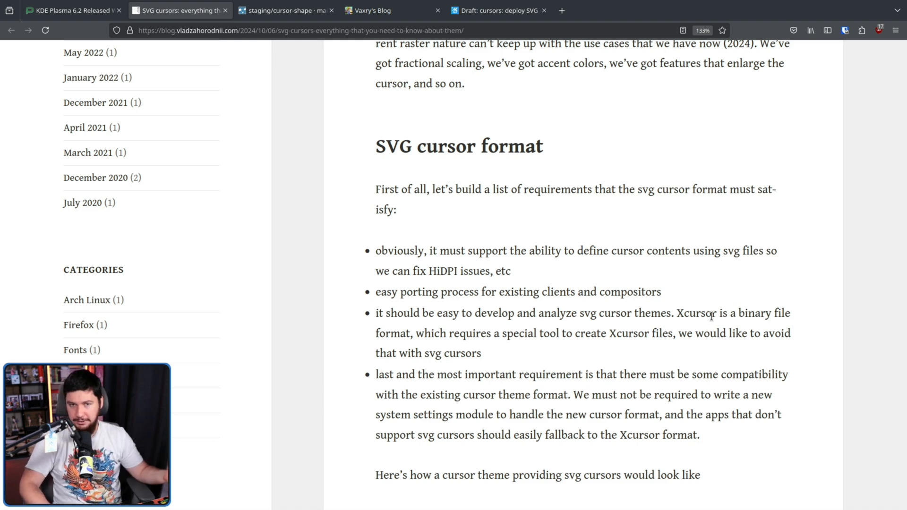
- Scroll through the theme directory diagram and cursors_scalable/ metadata.json explanation to the static cursor example
{"action": "scroll", "scroll_direction": "down", "scroll_amount": 3}
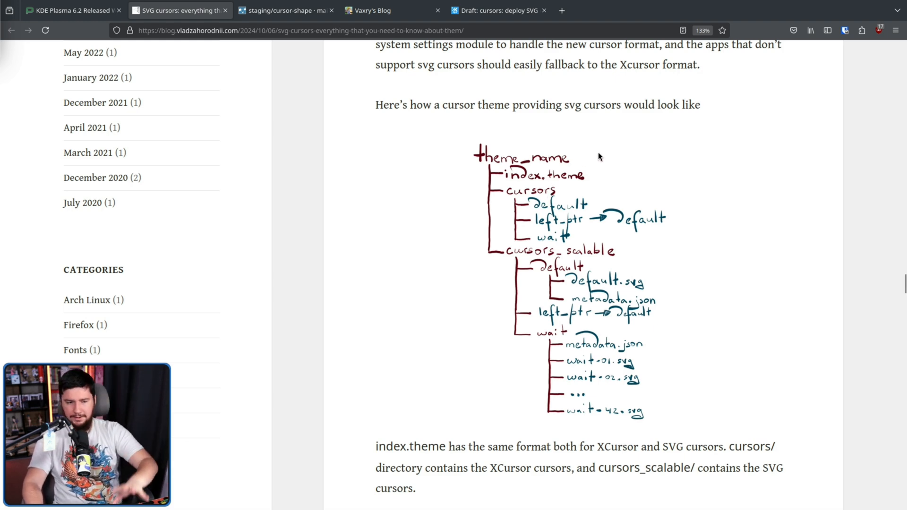
{"action": "mouse_move", "coordinate": [533, 167]}
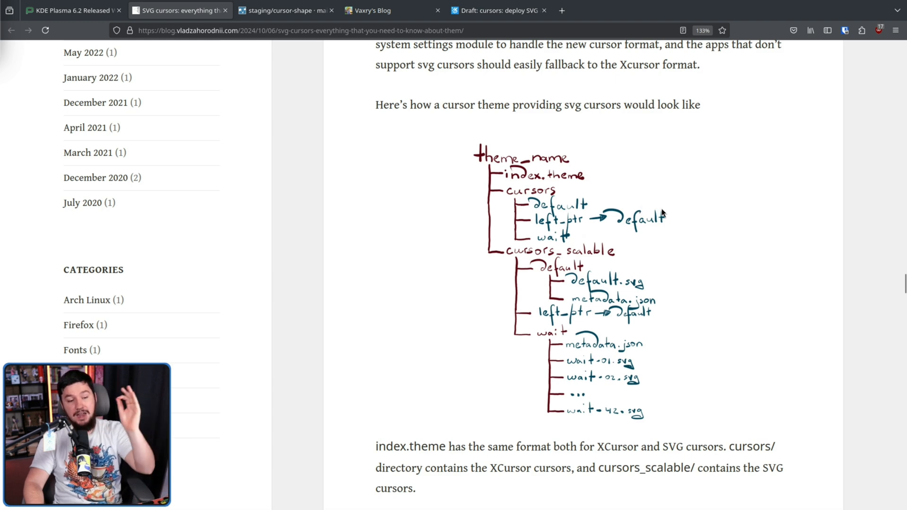
{"action": "mouse_move", "coordinate": [537, 250]}
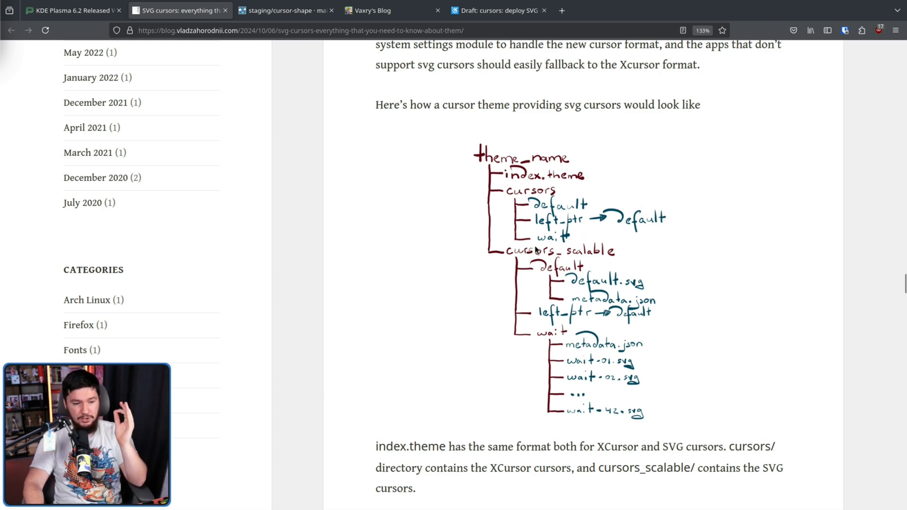
{"action": "mouse_move", "coordinate": [606, 283]}
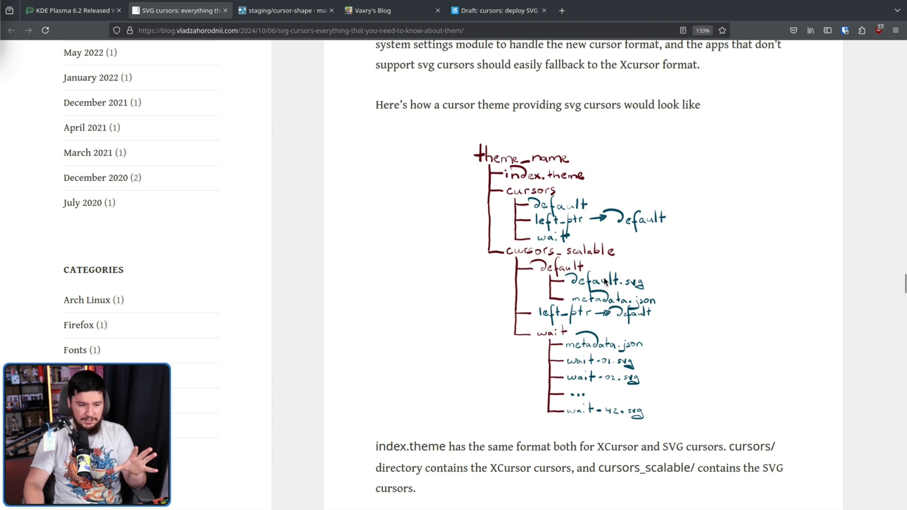
{"action": "mouse_move", "coordinate": [660, 287]}
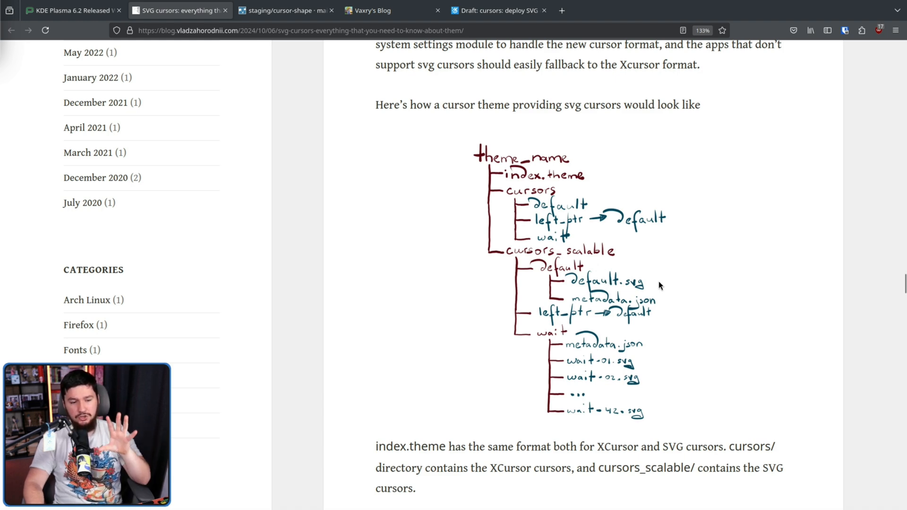
{"action": "scroll", "scroll_direction": "down", "scroll_amount": 3}
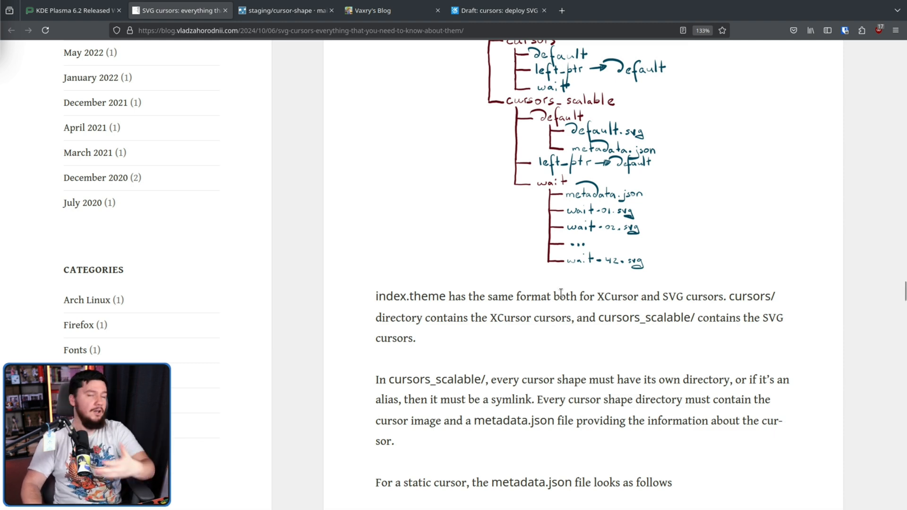
{"action": "mouse_move", "coordinate": [557, 295]}
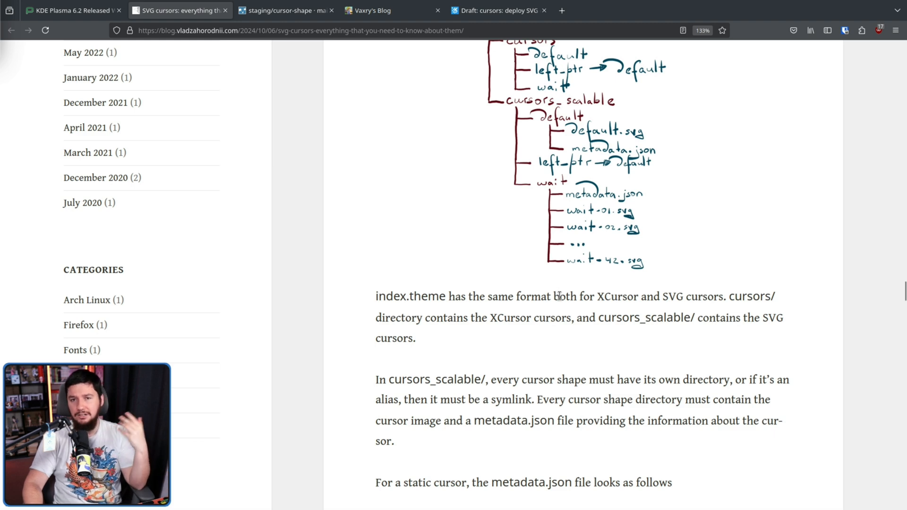
{"action": "mouse_move", "coordinate": [777, 303]}
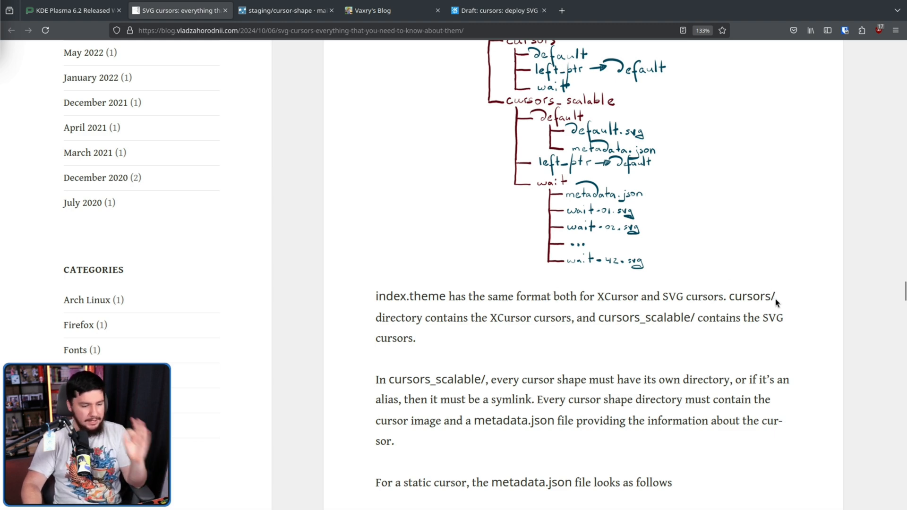
{"action": "scroll", "scroll_direction": "down", "scroll_amount": 3}
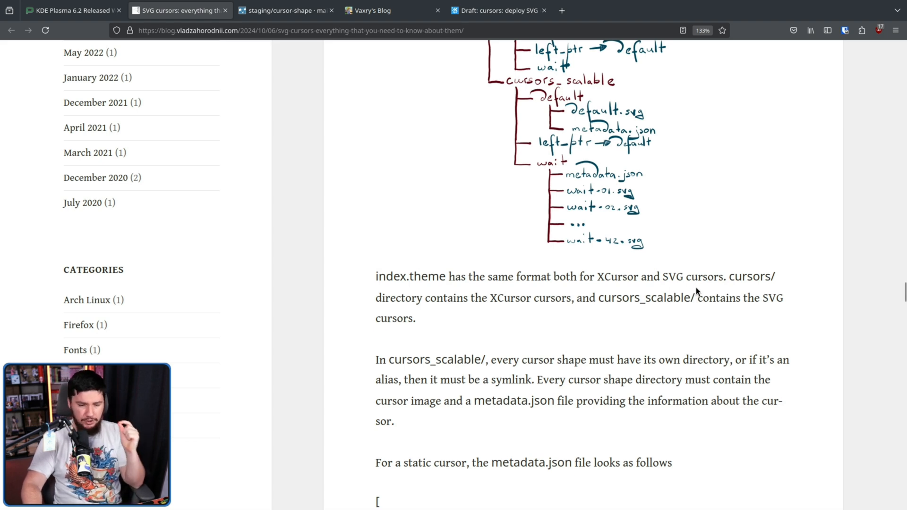
{"action": "mouse_move", "coordinate": [698, 288]}
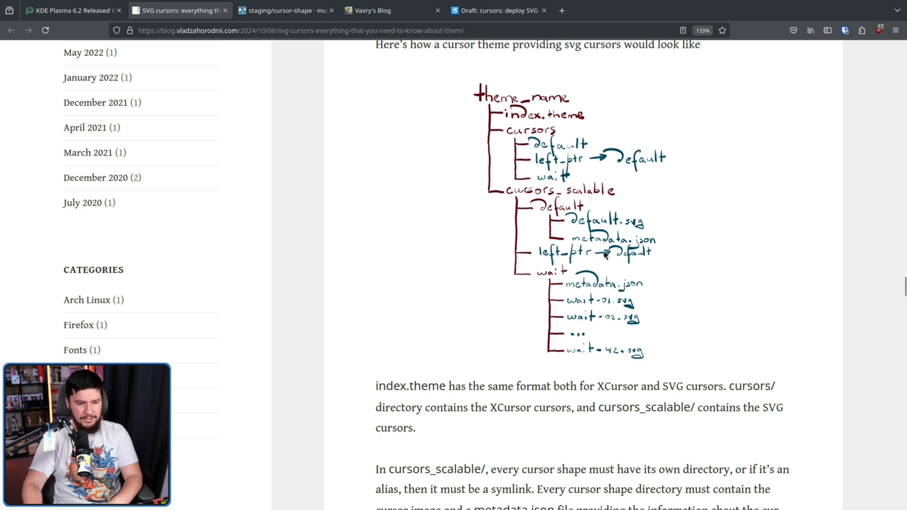
{"action": "mouse_move", "coordinate": [608, 265]}
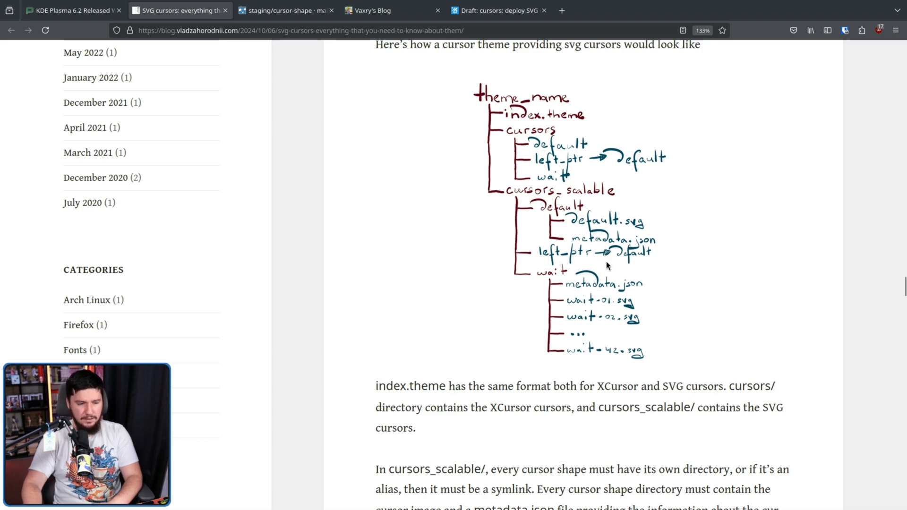
{"action": "mouse_move", "coordinate": [568, 275]}
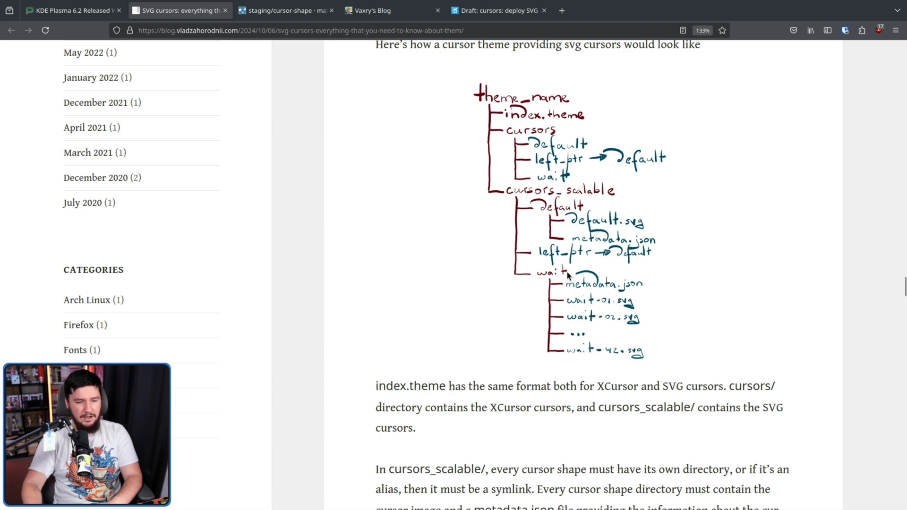
{"action": "mouse_move", "coordinate": [739, 370]}
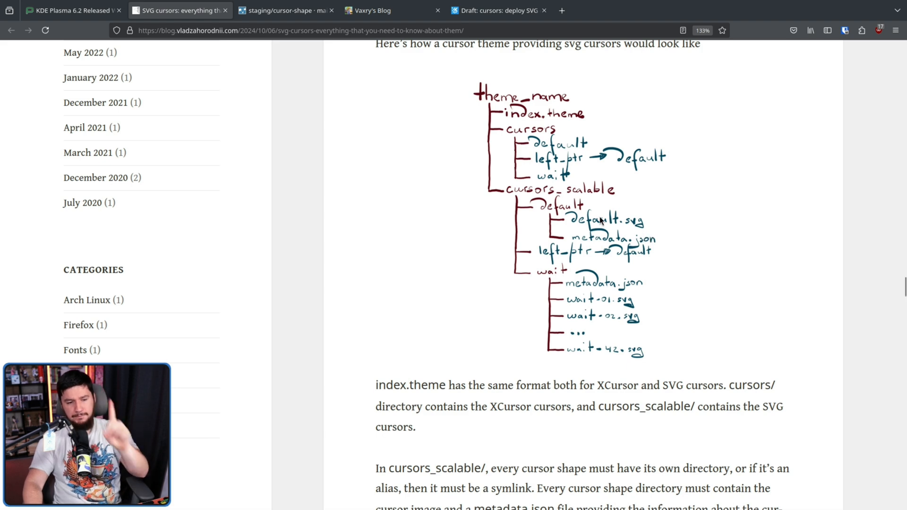
{"action": "mouse_move", "coordinate": [626, 221]}
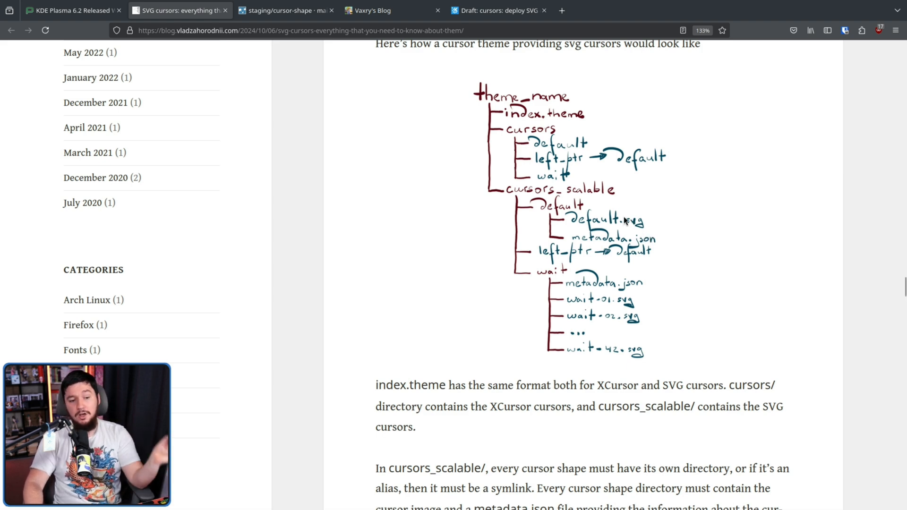
{"action": "mouse_move", "coordinate": [624, 324]}
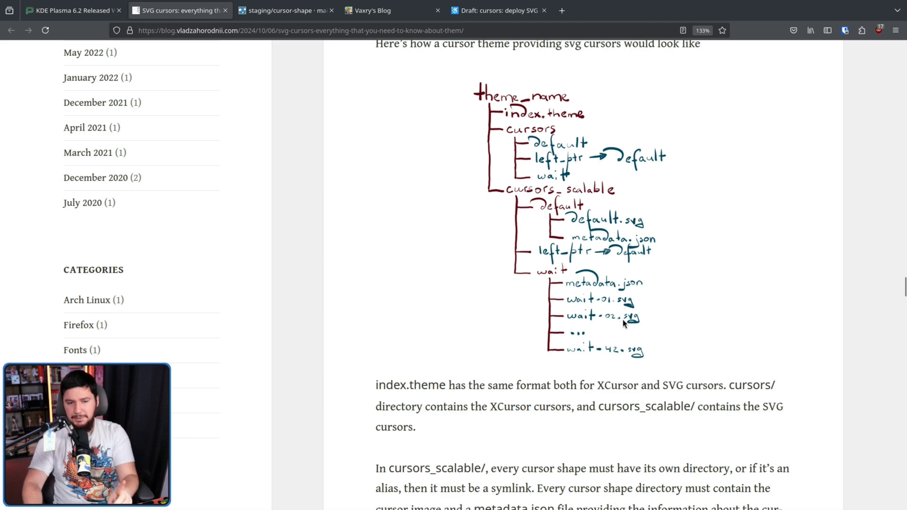
- Read past the static cursor example to the animated cursor metadata.json with its 'delay' property
{"action": "scroll", "scroll_direction": "down", "scroll_amount": 3}
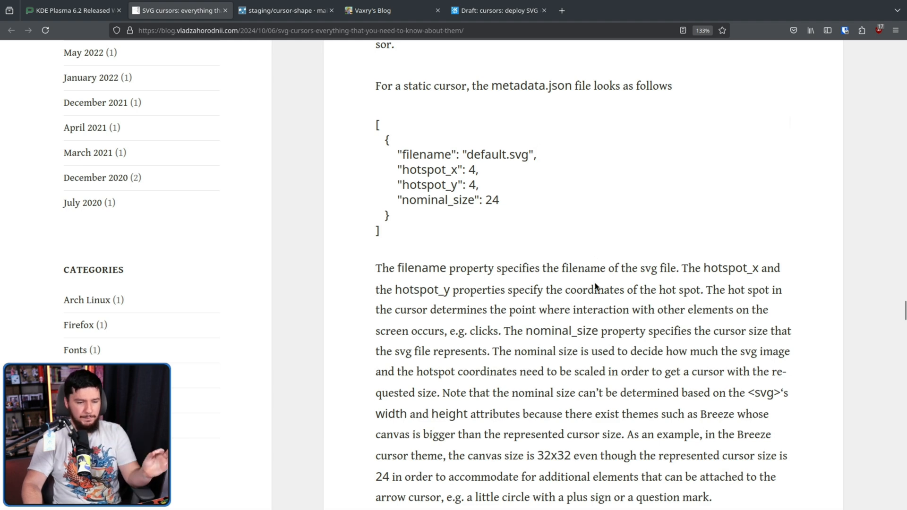
{"action": "mouse_move", "coordinate": [596, 278]}
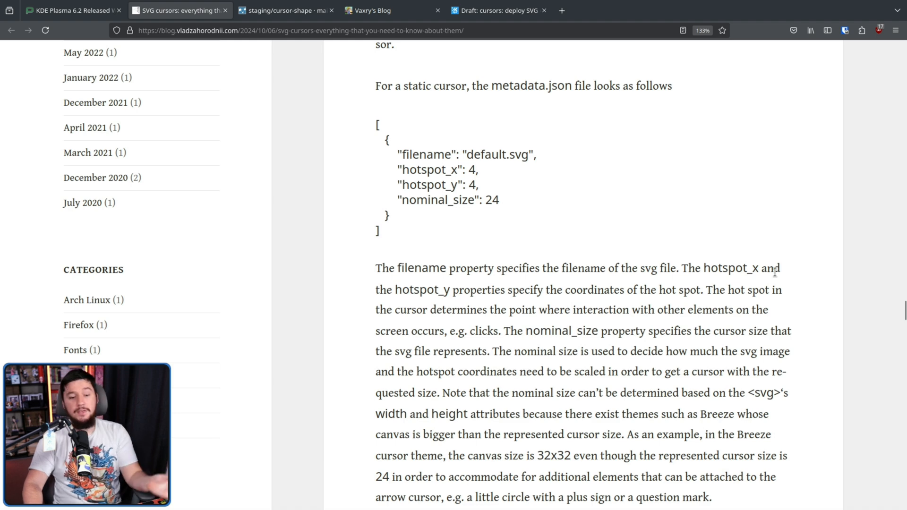
{"action": "mouse_move", "coordinate": [743, 252]}
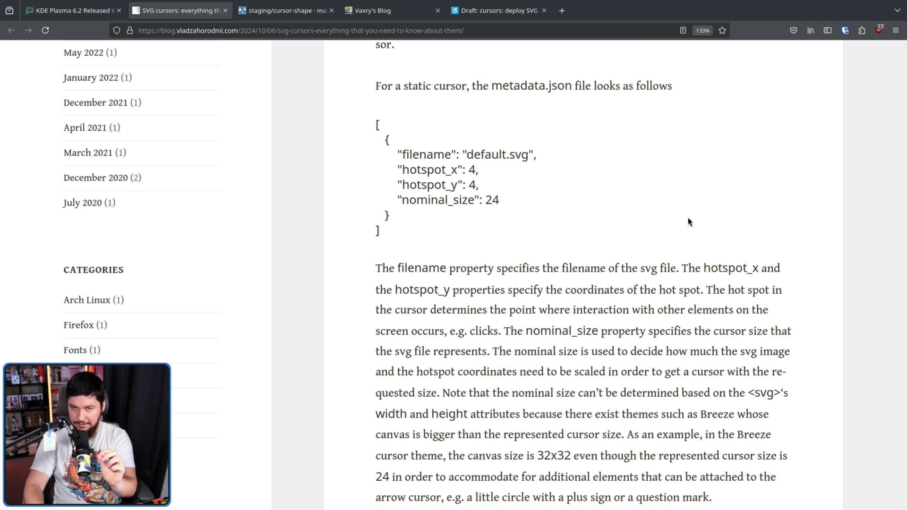
{"action": "scroll", "scroll_direction": "down", "scroll_amount": 3}
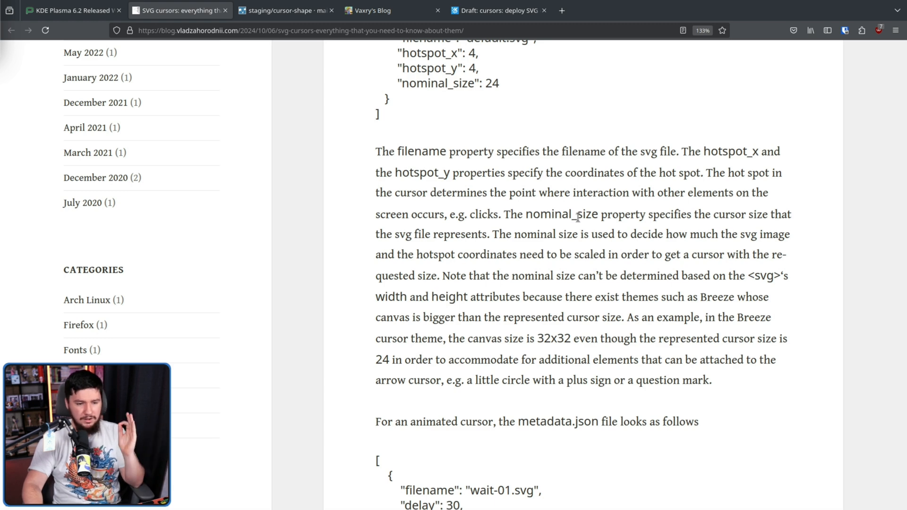
{"action": "mouse_move", "coordinate": [736, 256]}
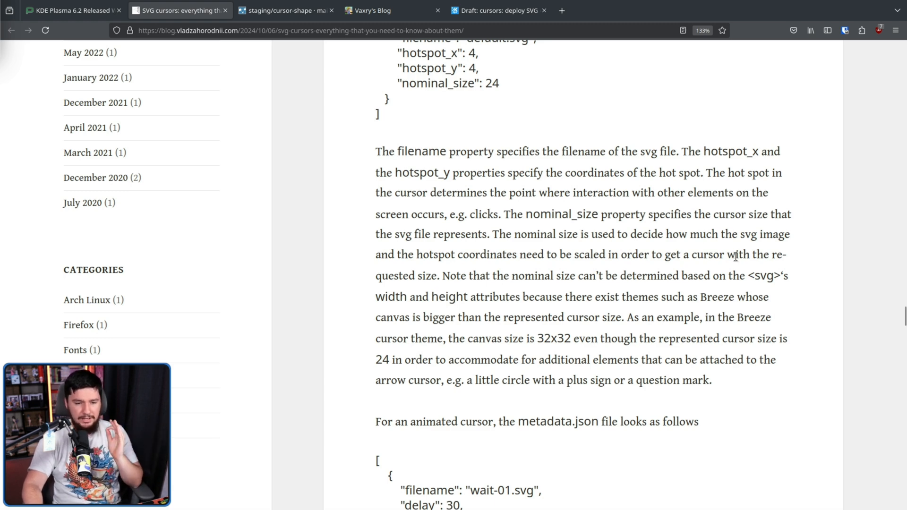
{"action": "mouse_move", "coordinate": [769, 260]}
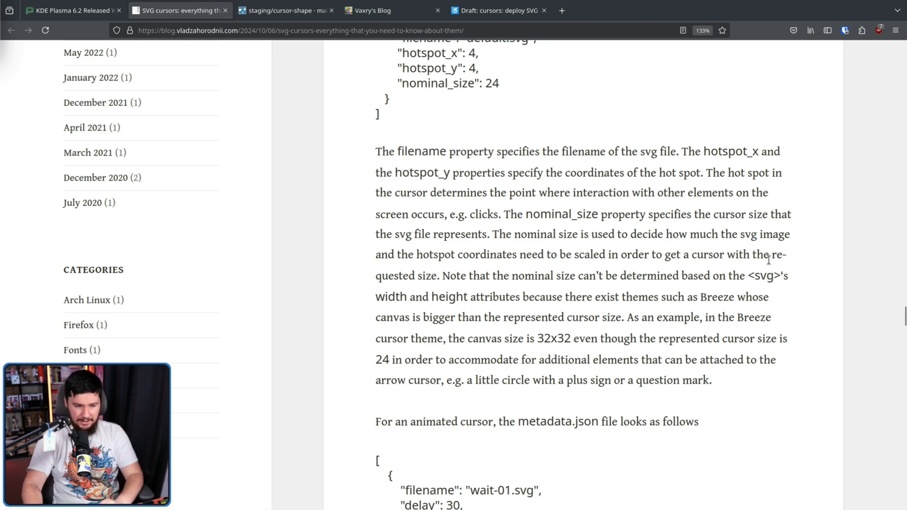
{"action": "scroll", "scroll_direction": "down", "scroll_amount": 3}
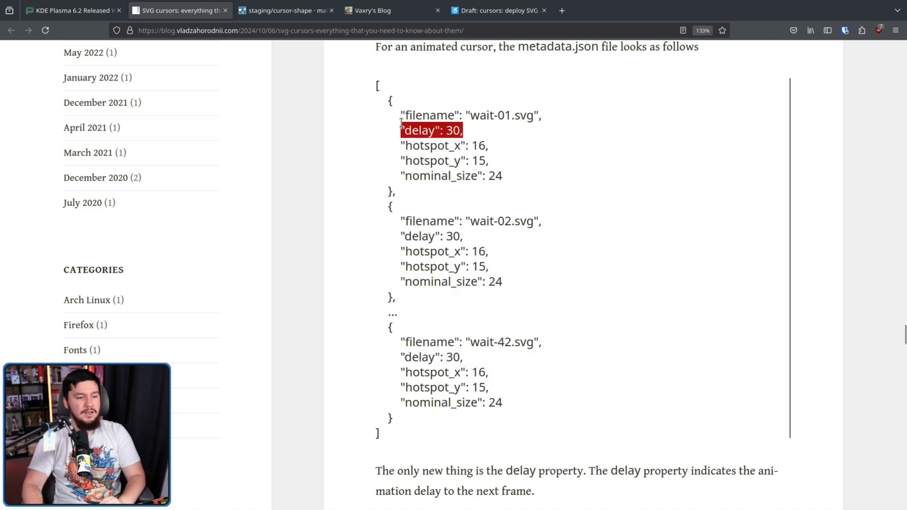
- Scroll past the XCursor fallback and native-animation paragraphs, then back to the directory diagram
{"action": "scroll", "scroll_direction": "down", "scroll_amount": 3}
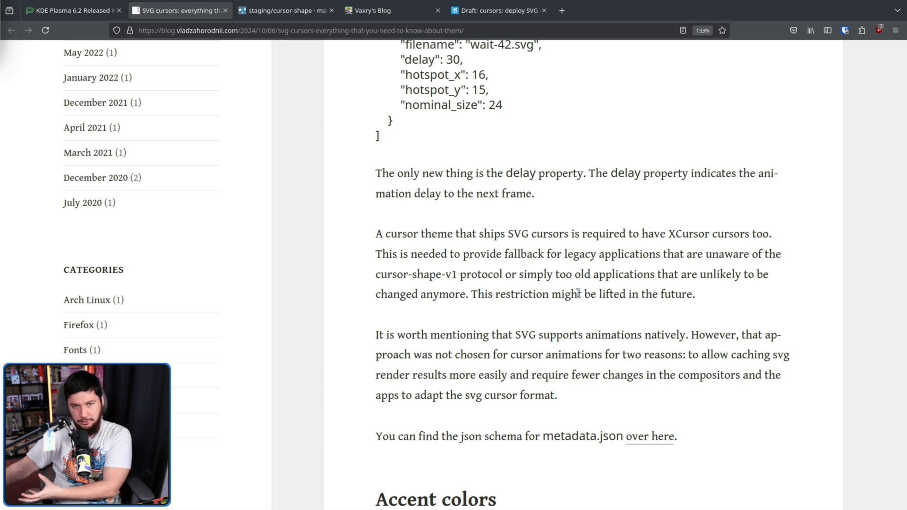
{"action": "scroll", "scroll_direction": "down", "scroll_amount": 3}
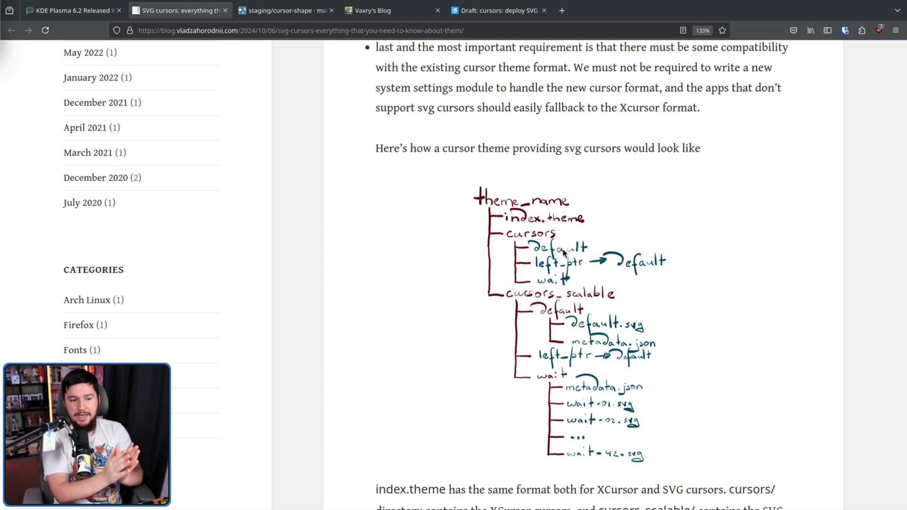
{"action": "mouse_move", "coordinate": [571, 235]}
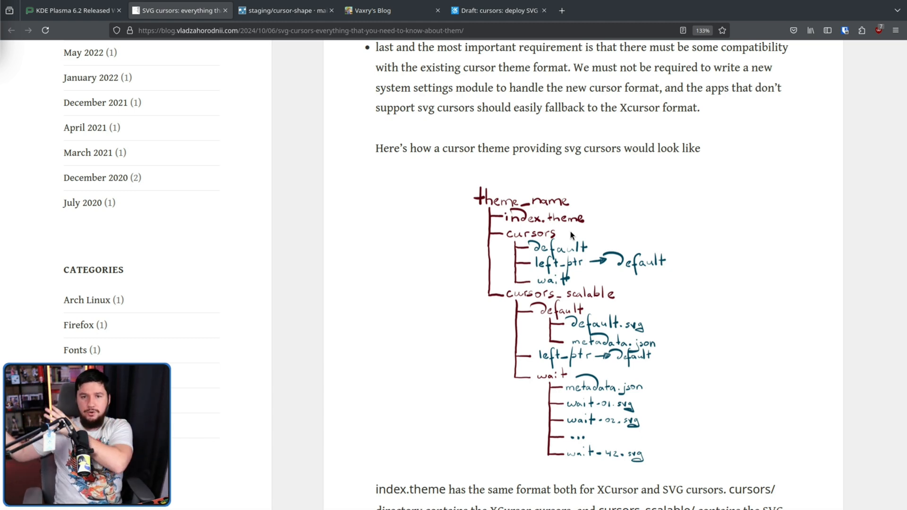
- Read the Accent colors and Standardization sections down to the 'To cursor theme creators' heading
{"action": "scroll", "scroll_direction": "down", "scroll_amount": 3}
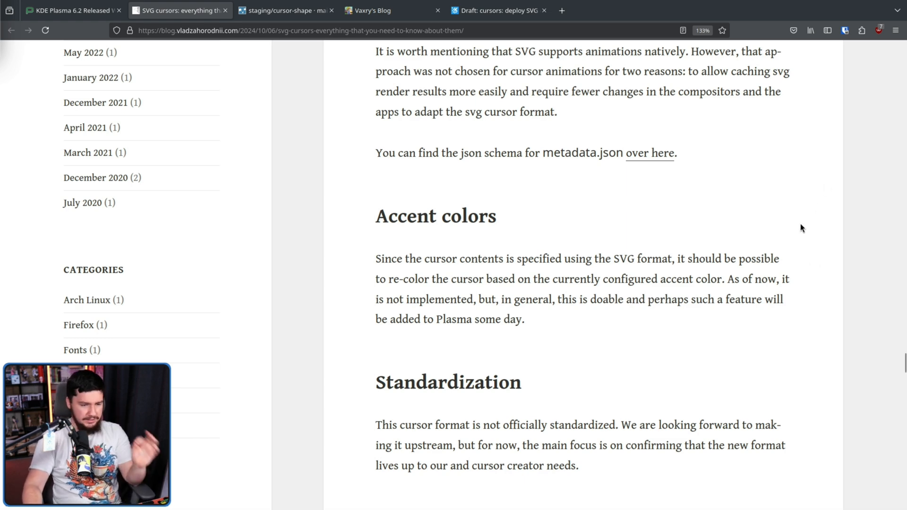
{"action": "mouse_move", "coordinate": [717, 258]}
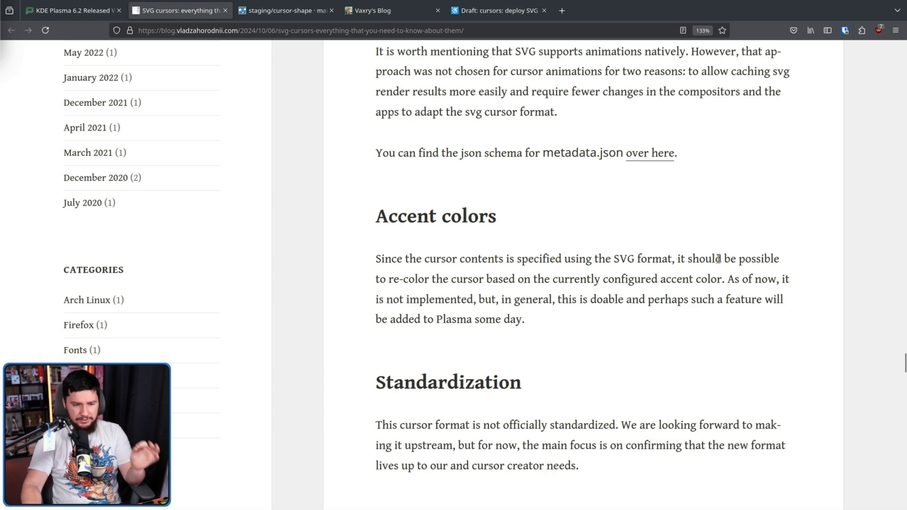
{"action": "mouse_move", "coordinate": [797, 267]}
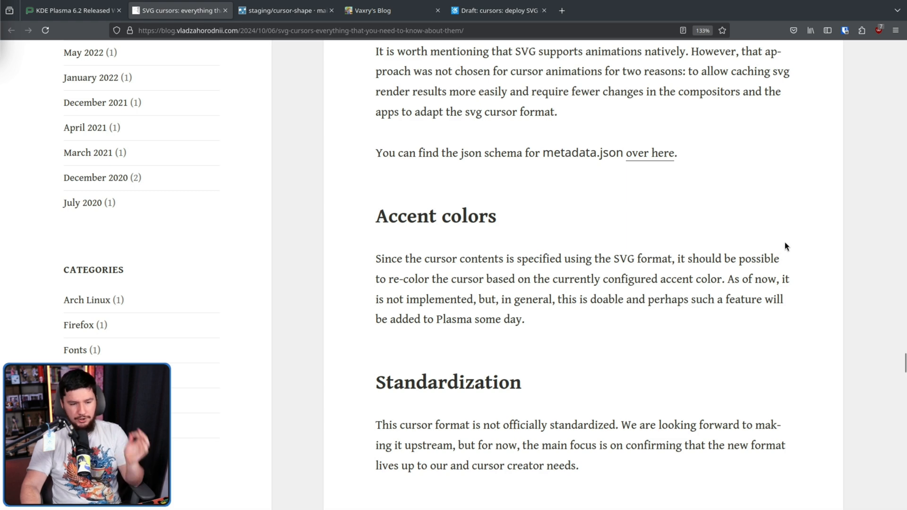
{"action": "mouse_move", "coordinate": [790, 240]}
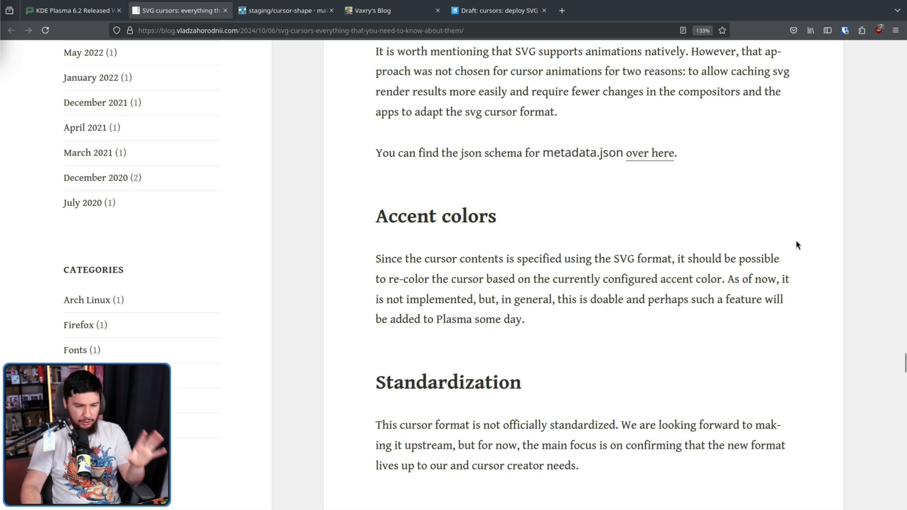
{"action": "mouse_move", "coordinate": [799, 236]}
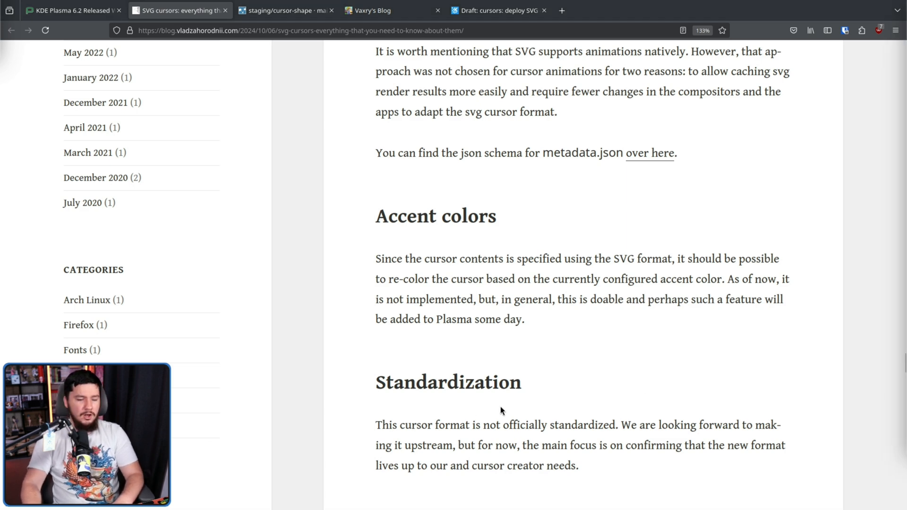
{"action": "left_click_drag", "start_coordinate": [376, 259], "coordinate": [524, 320]}
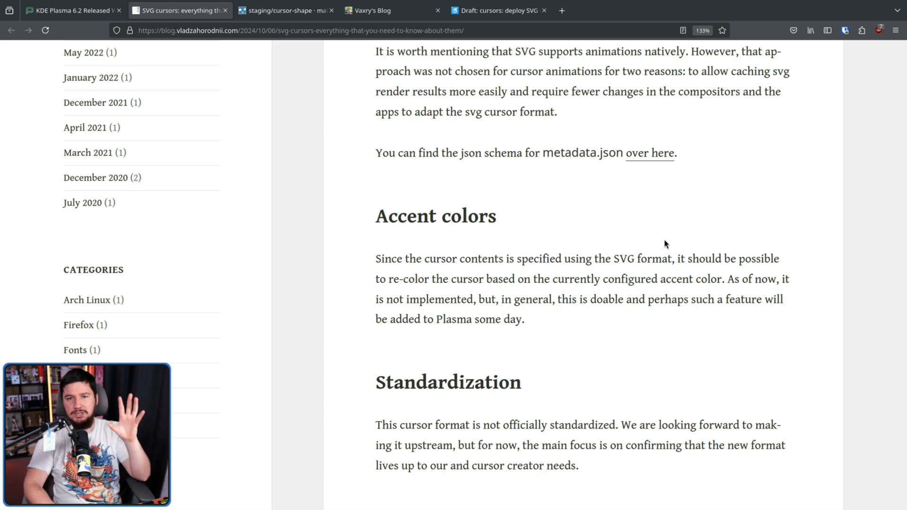
{"action": "scroll", "scroll_direction": "down", "scroll_amount": 3}
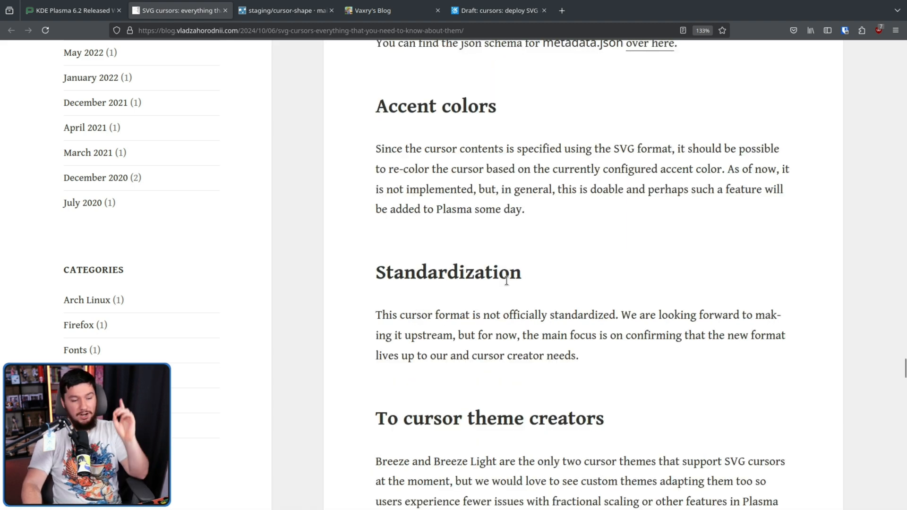